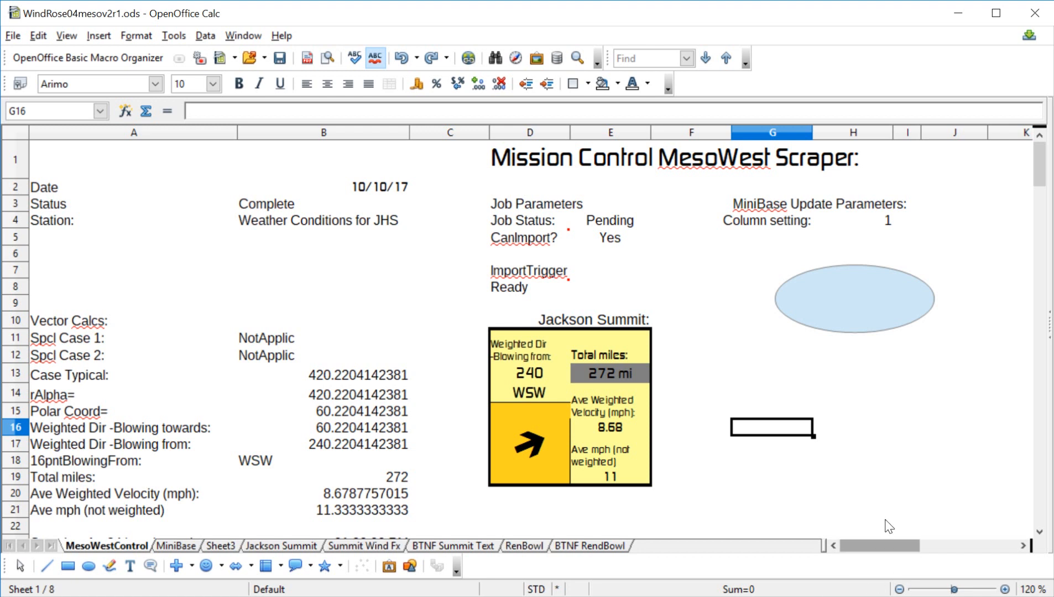
mouse_move(862, 365)
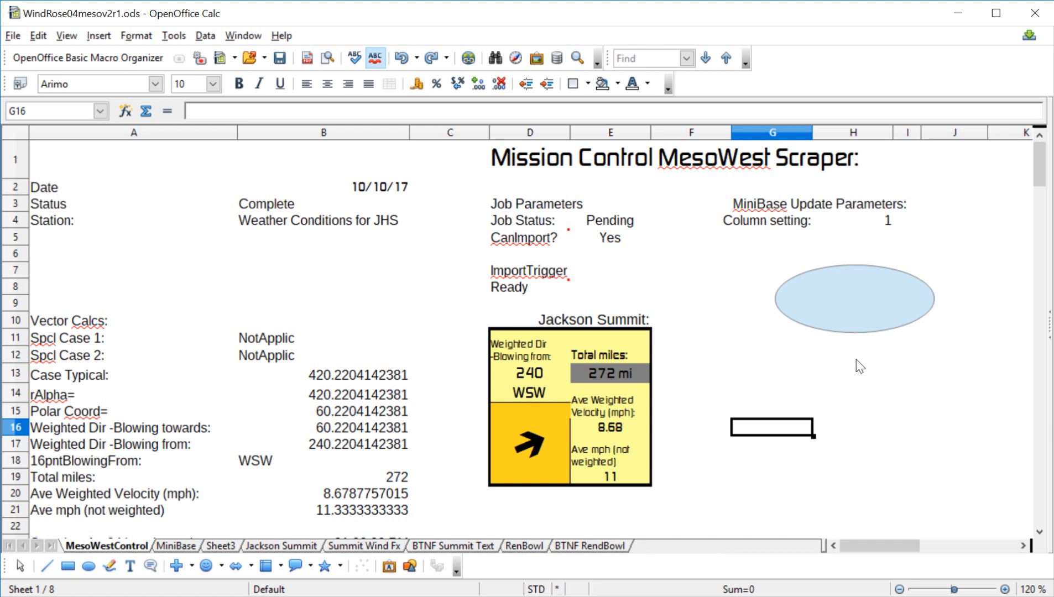
mouse_move(846, 316)
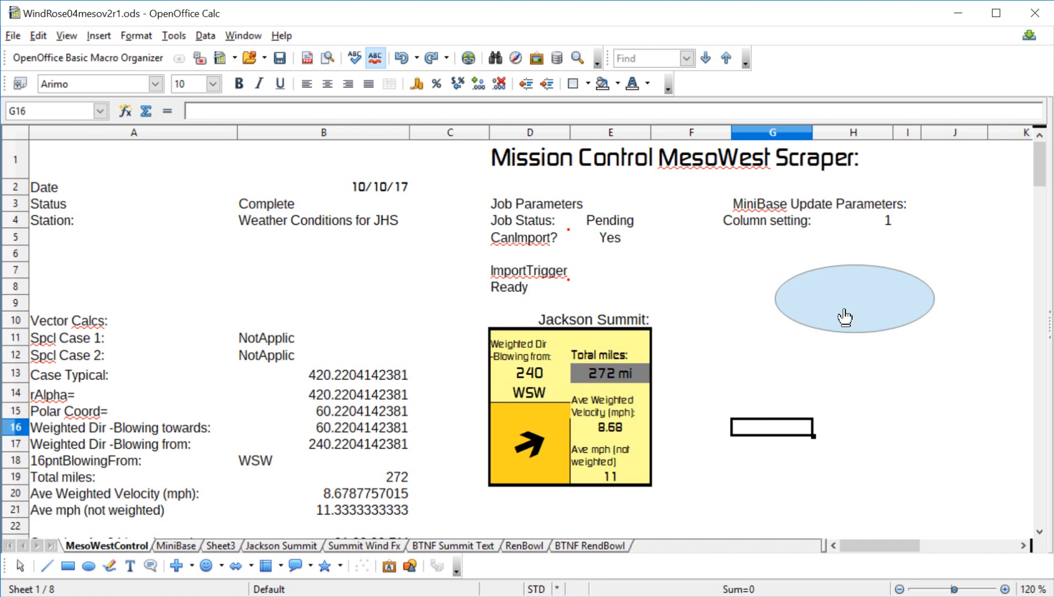
Write the label 'Import Macro' inside the light-blue ellipse in Trebuchet MS
right_click(854, 307)
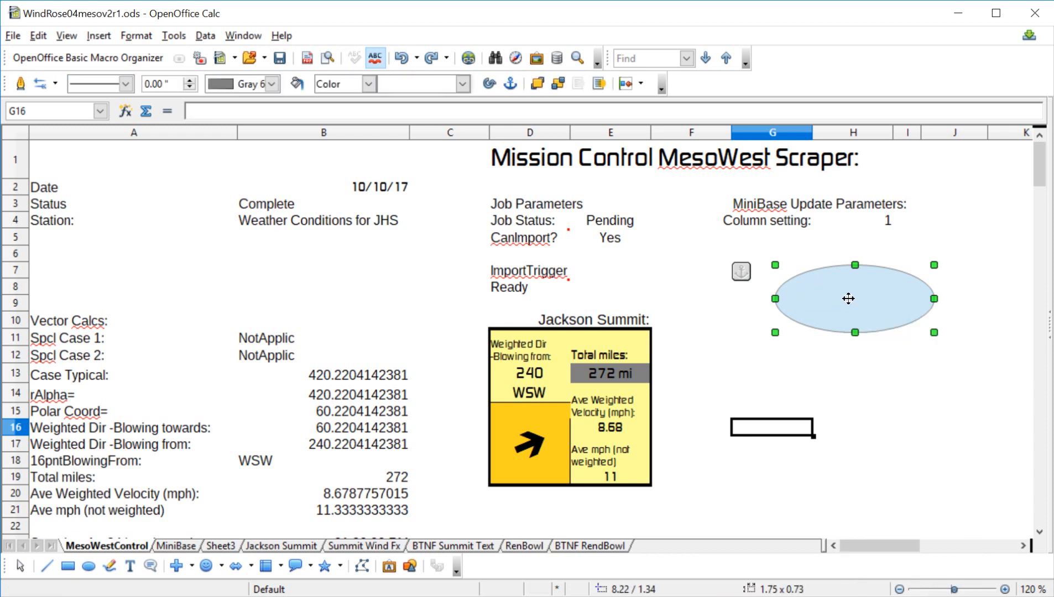
mouse_move(869, 294)
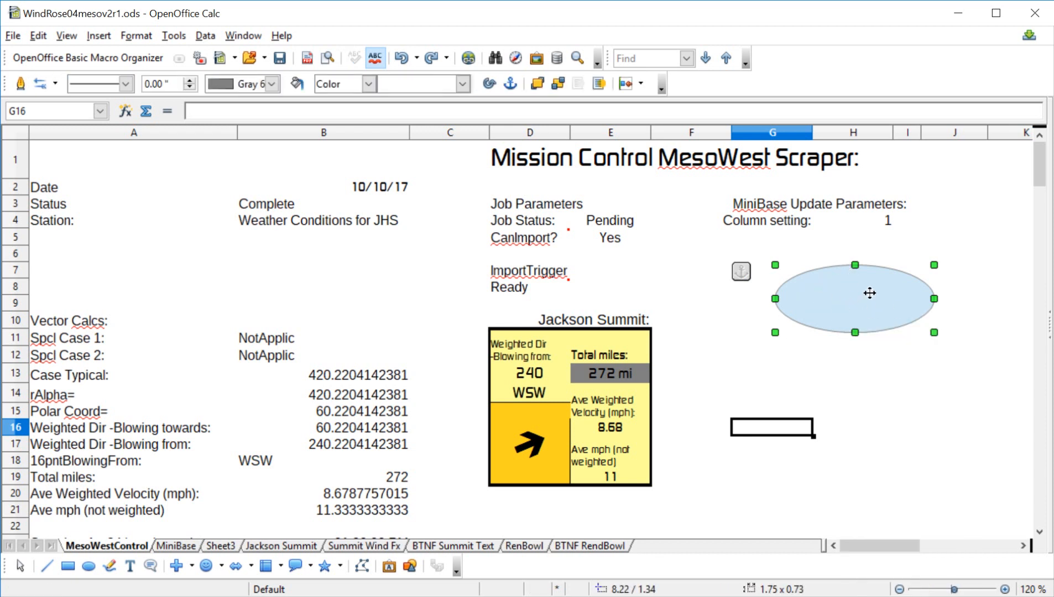
mouse_move(854, 298)
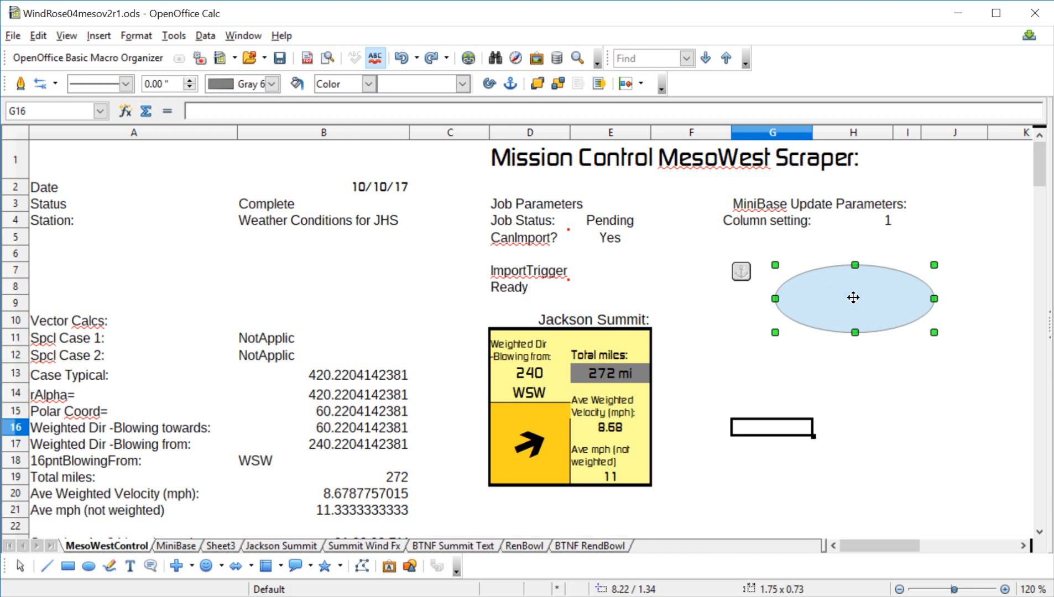
click(154, 226)
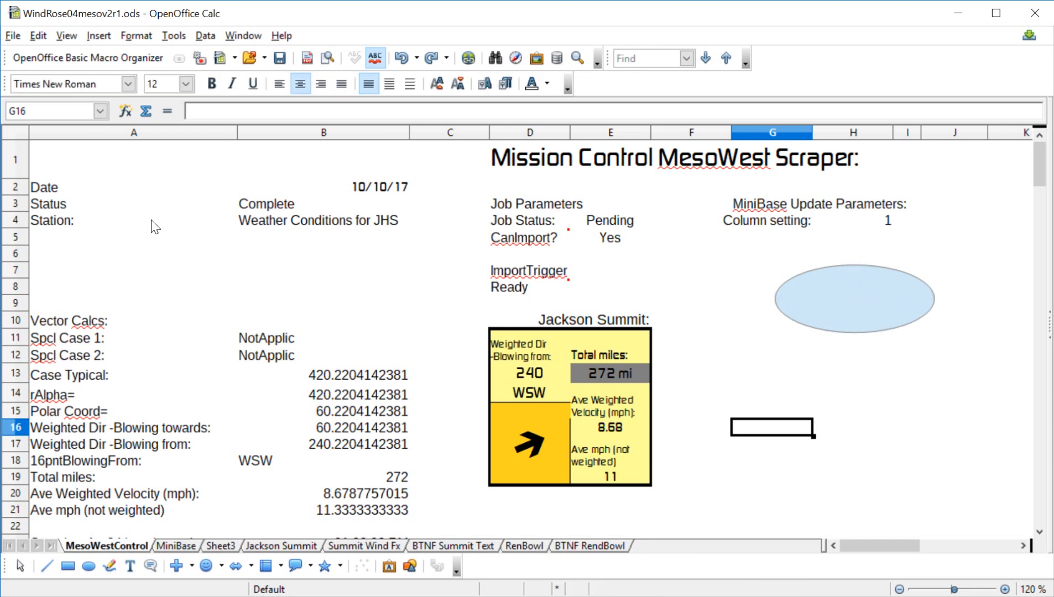
click(127, 83)
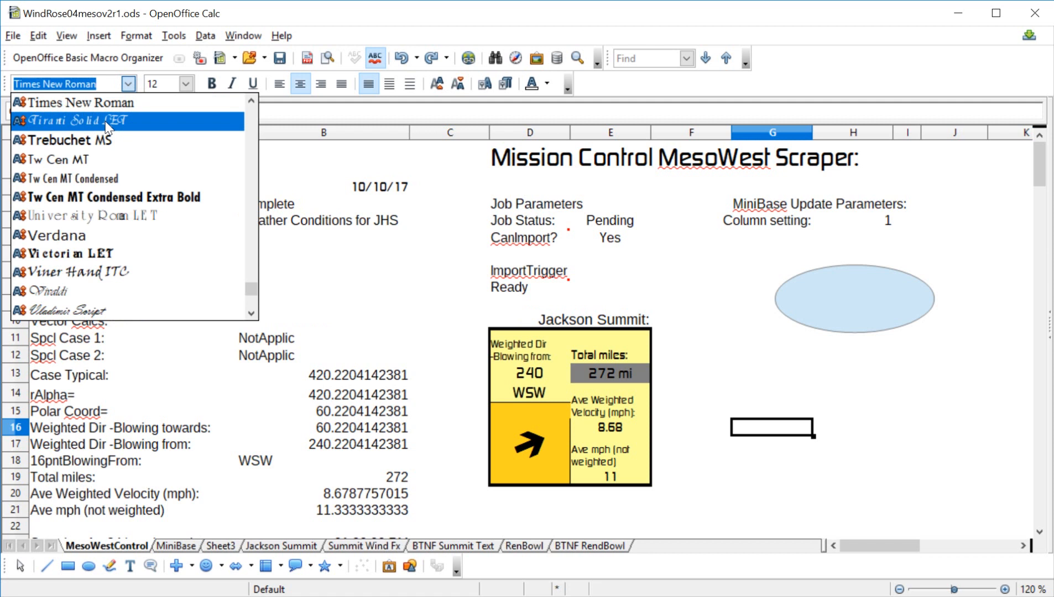
click(73, 139)
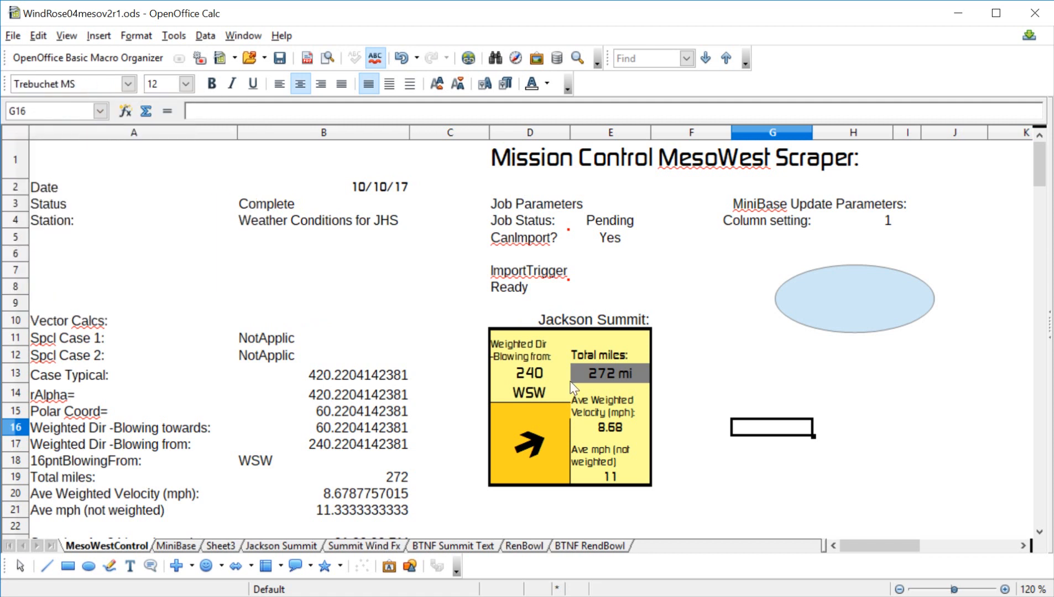
text(Import Macro)
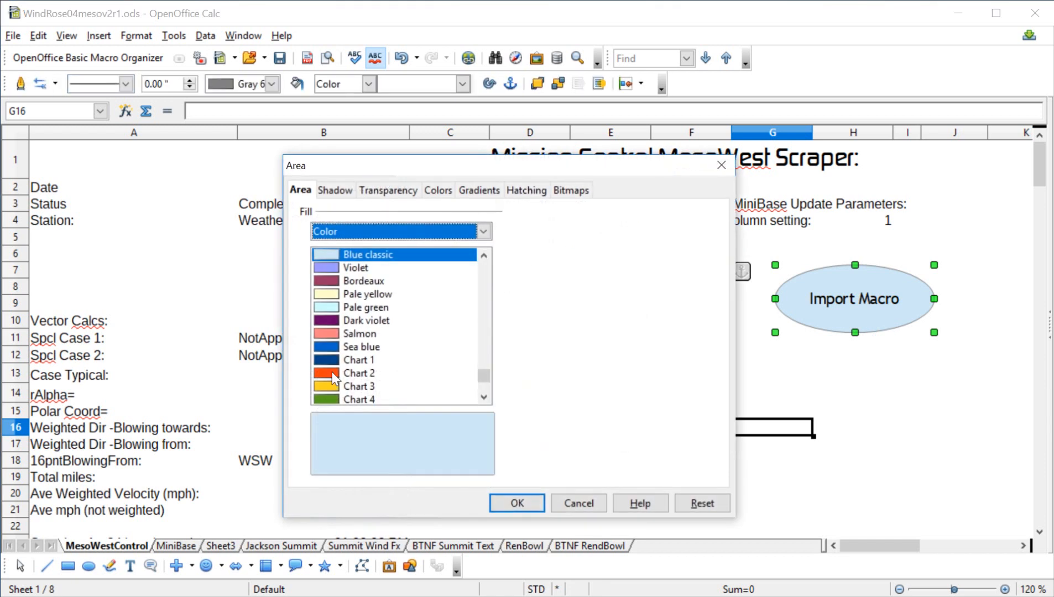
Change the ellipse's area fill to the orange Chart 2 colour
click(359, 374)
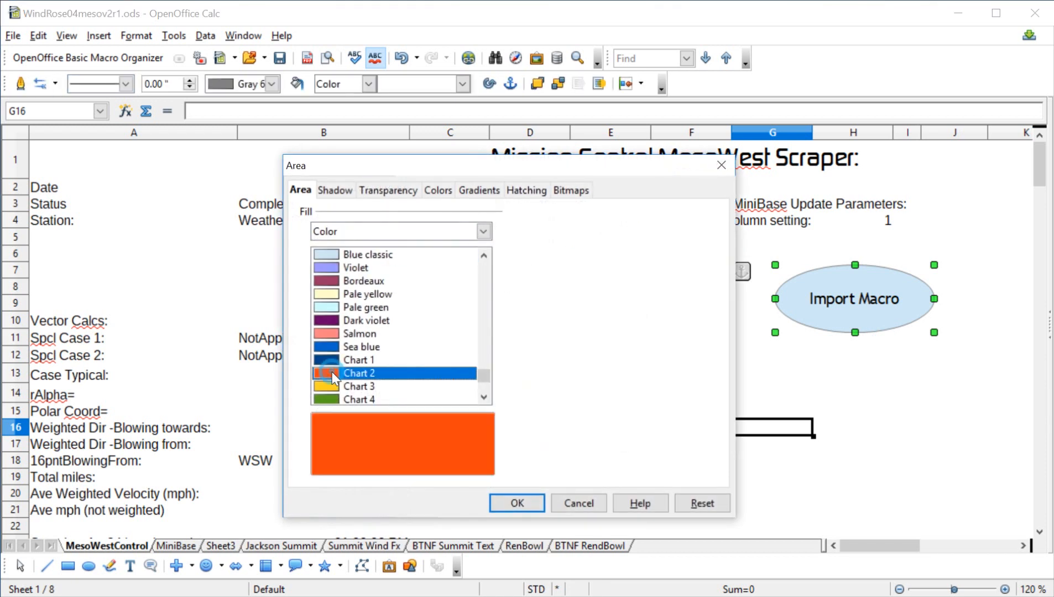
mouse_move(363, 360)
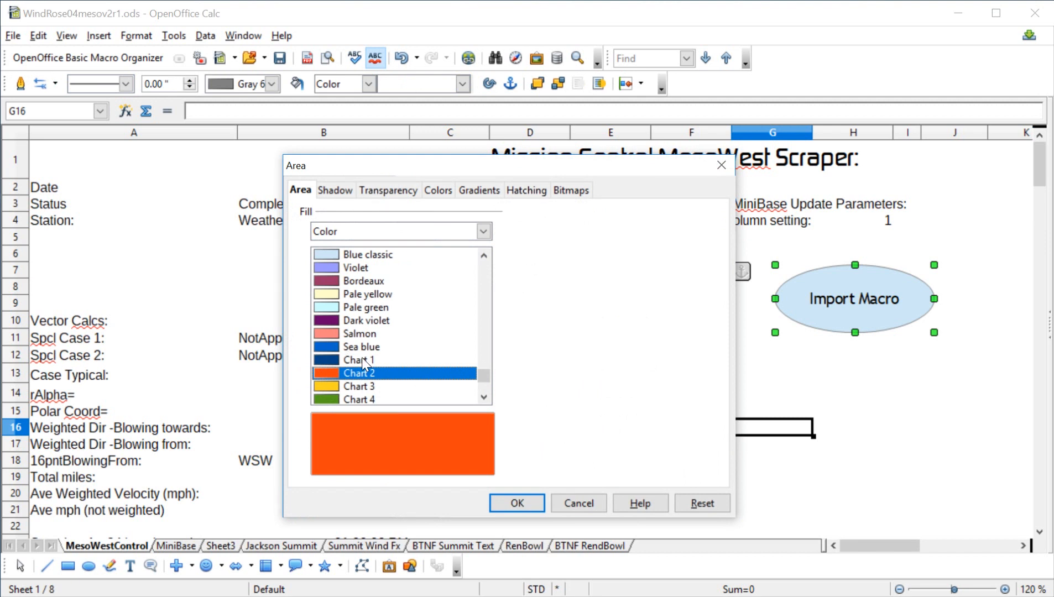
click(515, 503)
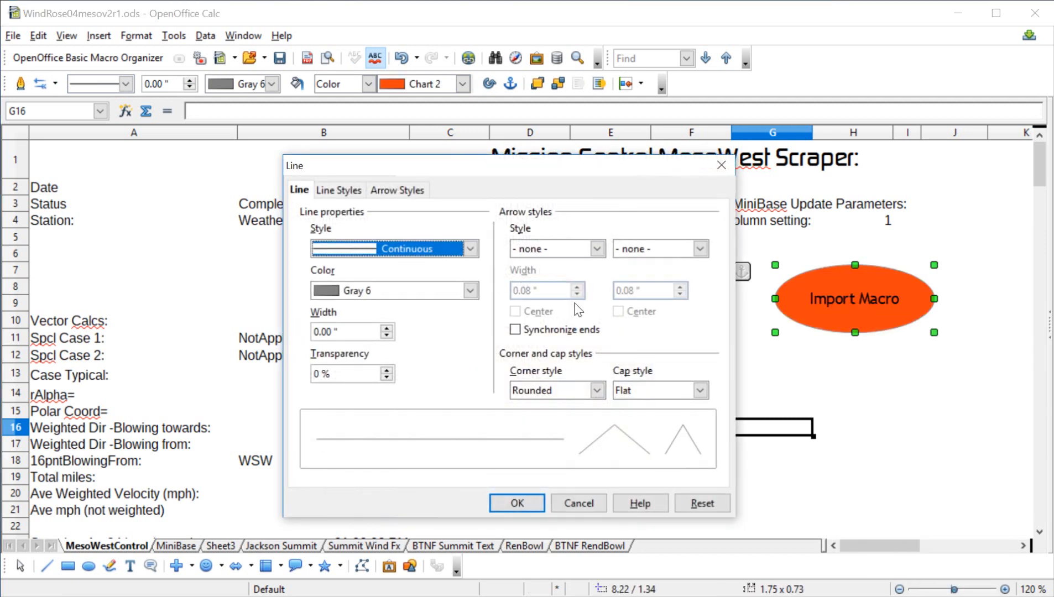
Outline the orange button in Gray 8 with a 0.02" line width
click(471, 290)
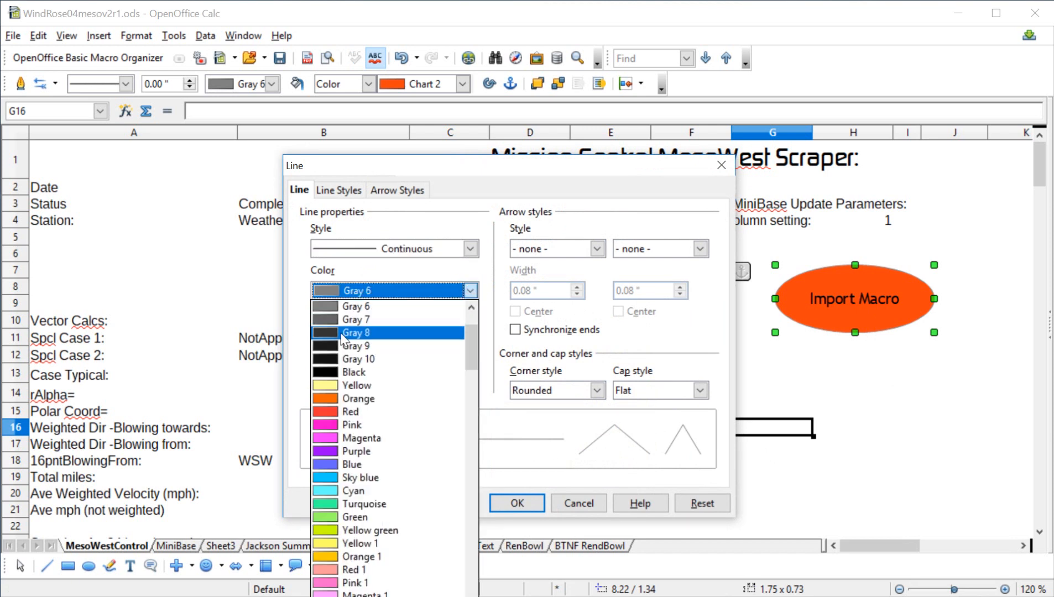
click(356, 332)
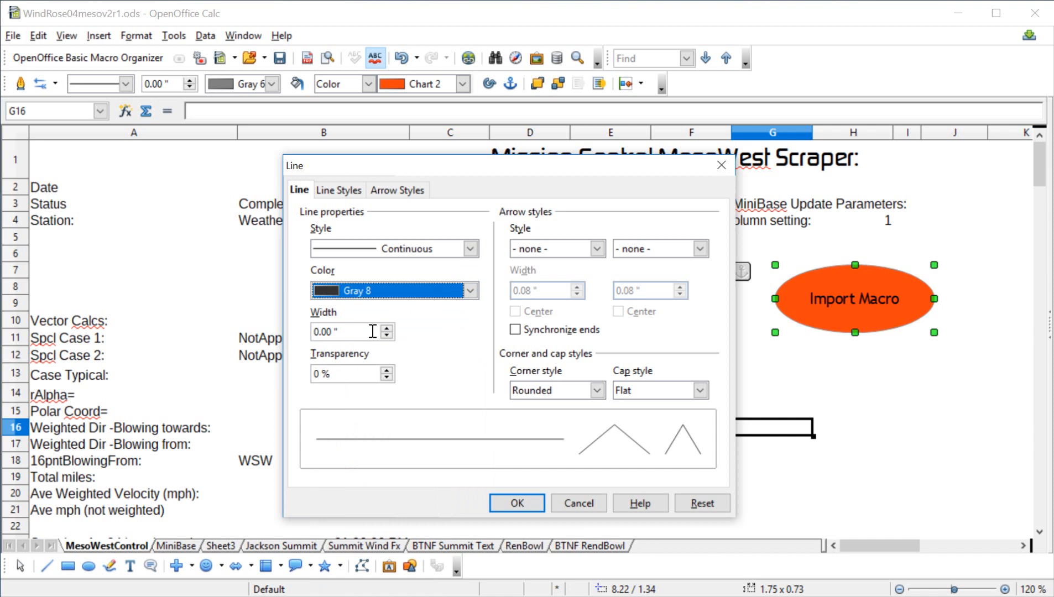
click(387, 327)
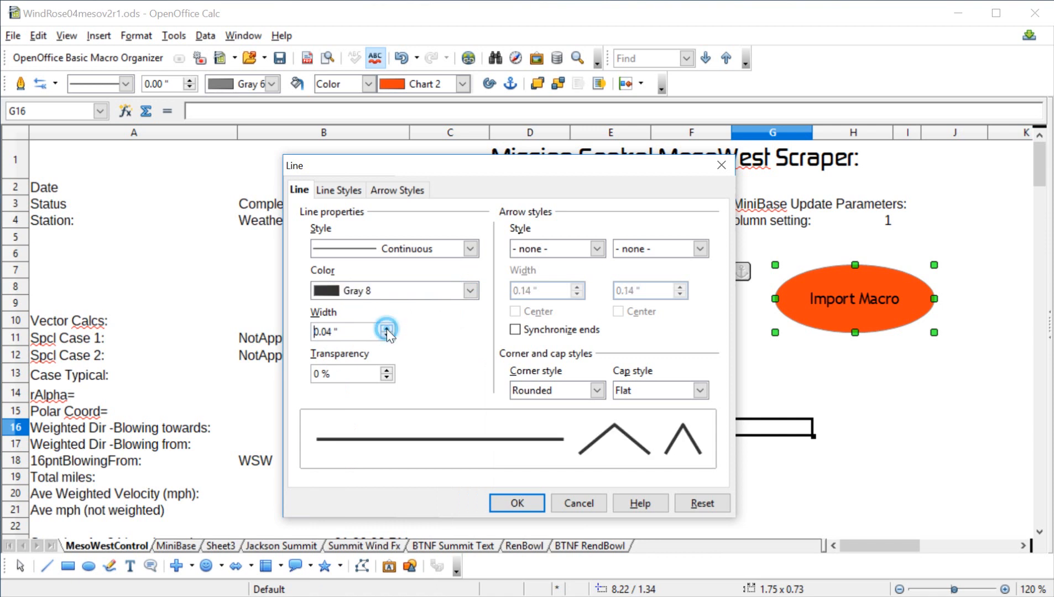
click(387, 336)
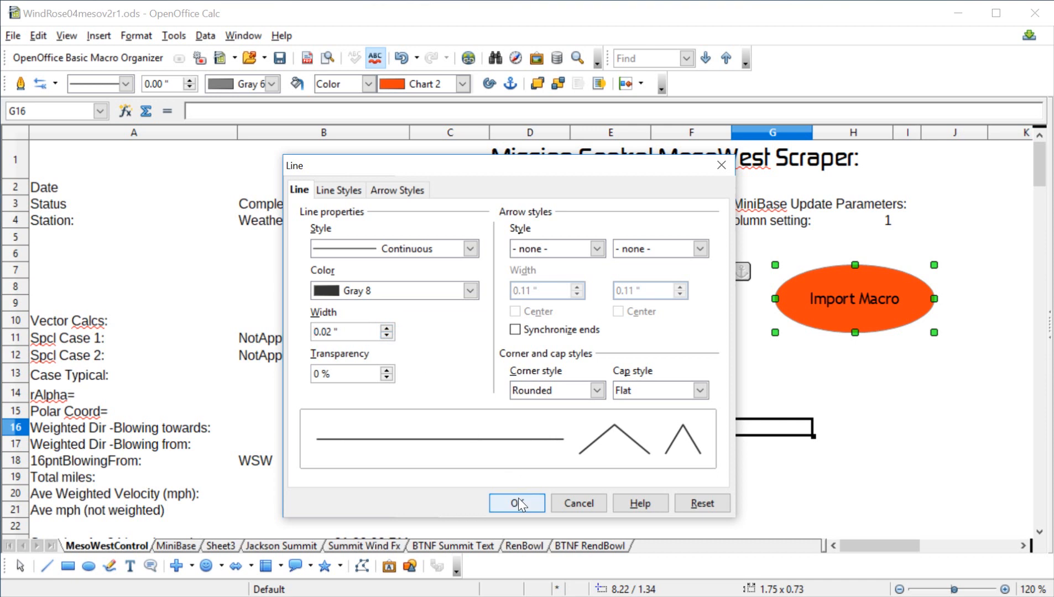
click(515, 503)
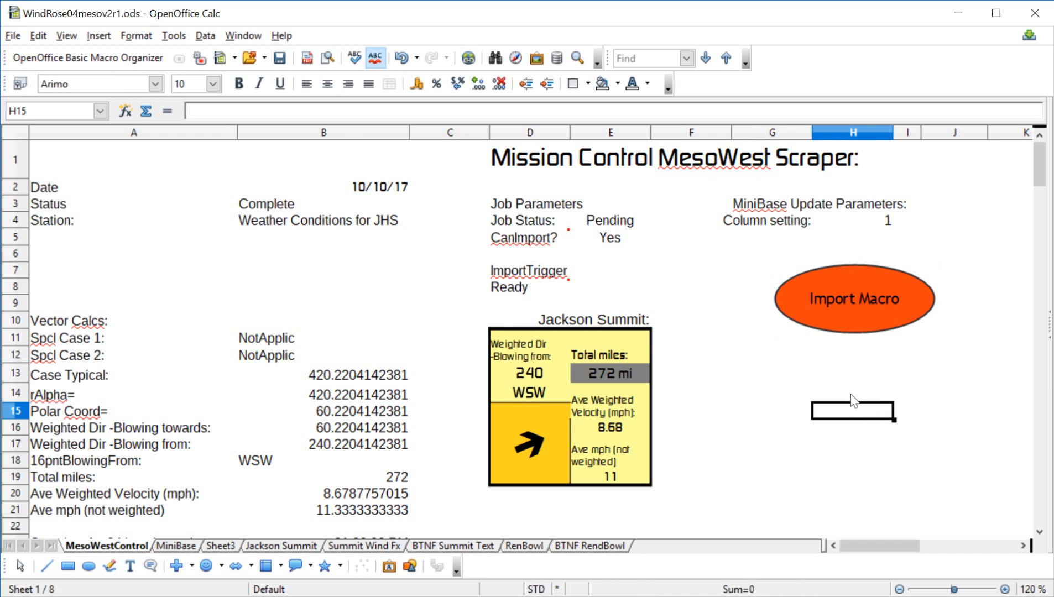
mouse_move(777, 379)
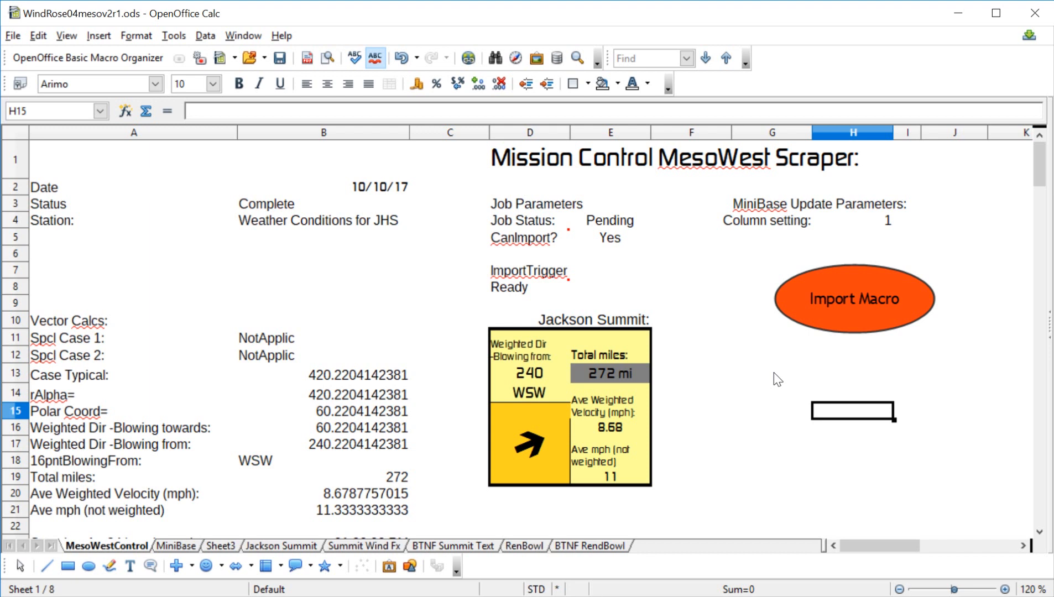
click(530, 204)
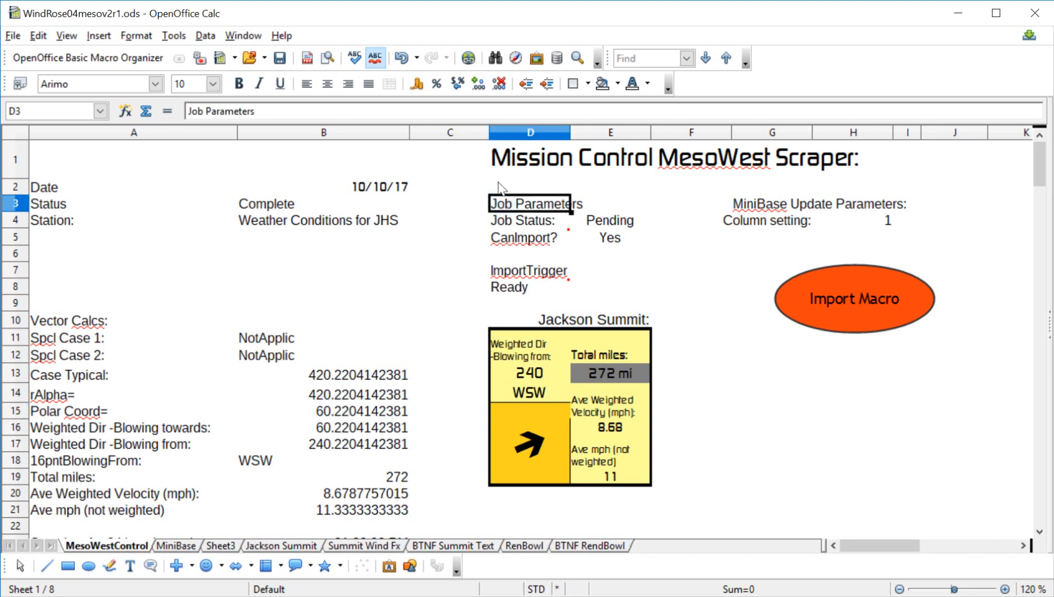
Format cell D3 'Job Parameters' with a 12-point font size
right_click(531, 204)
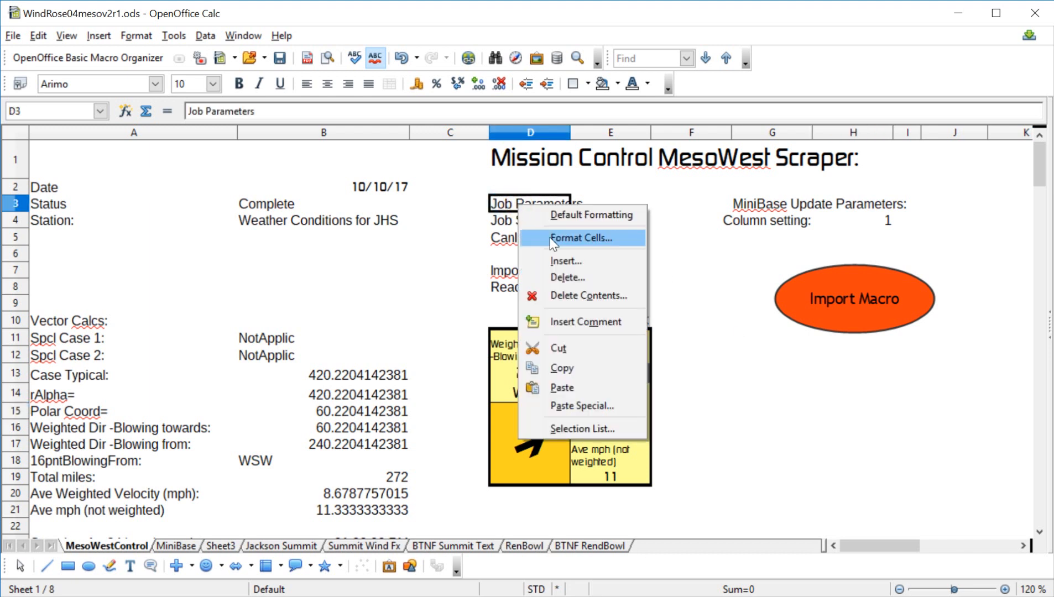
click(582, 238)
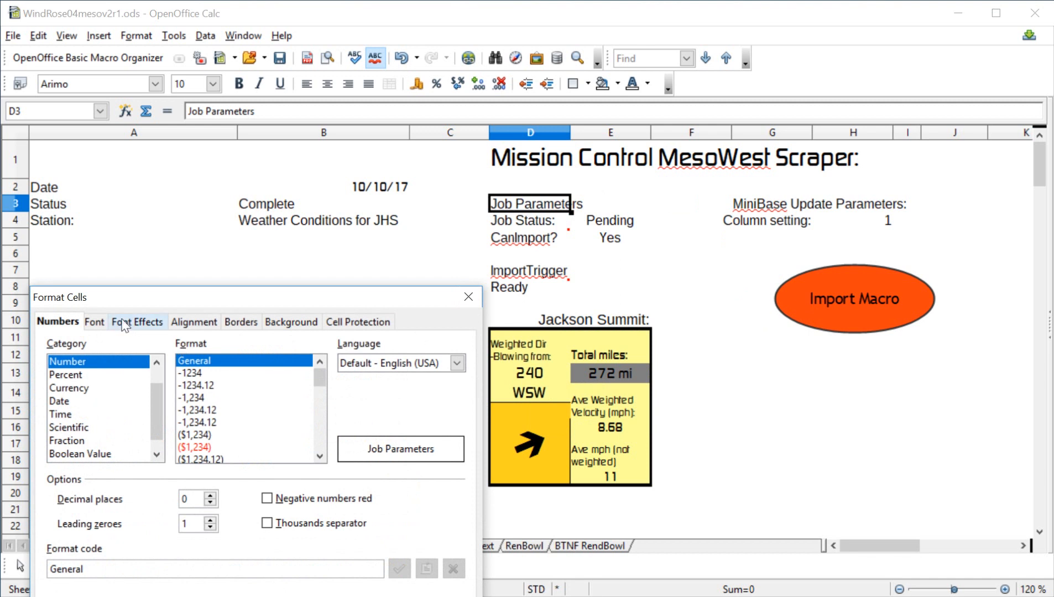
click(93, 322)
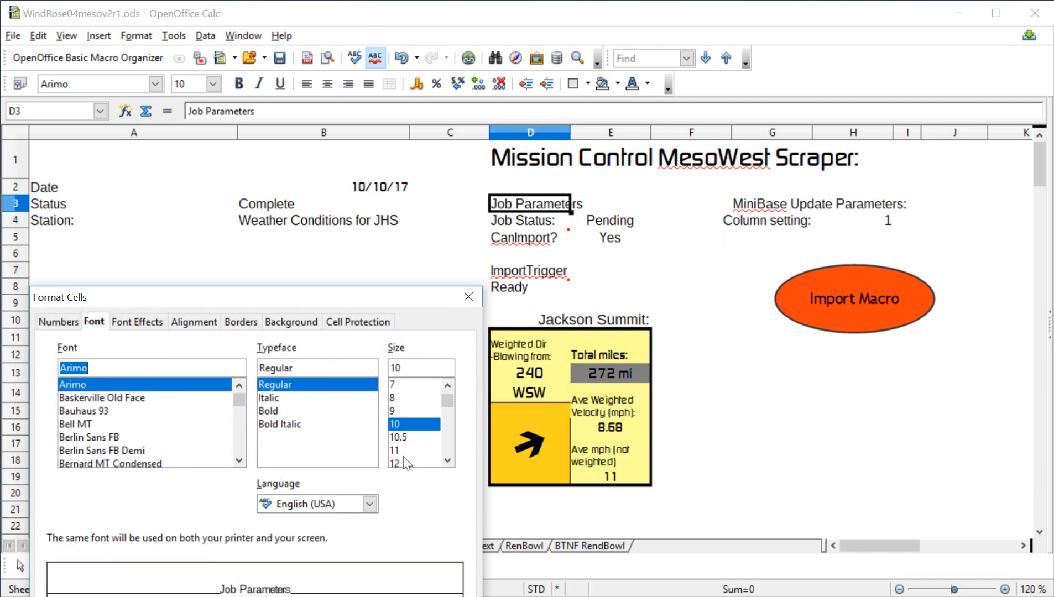
click(395, 462)
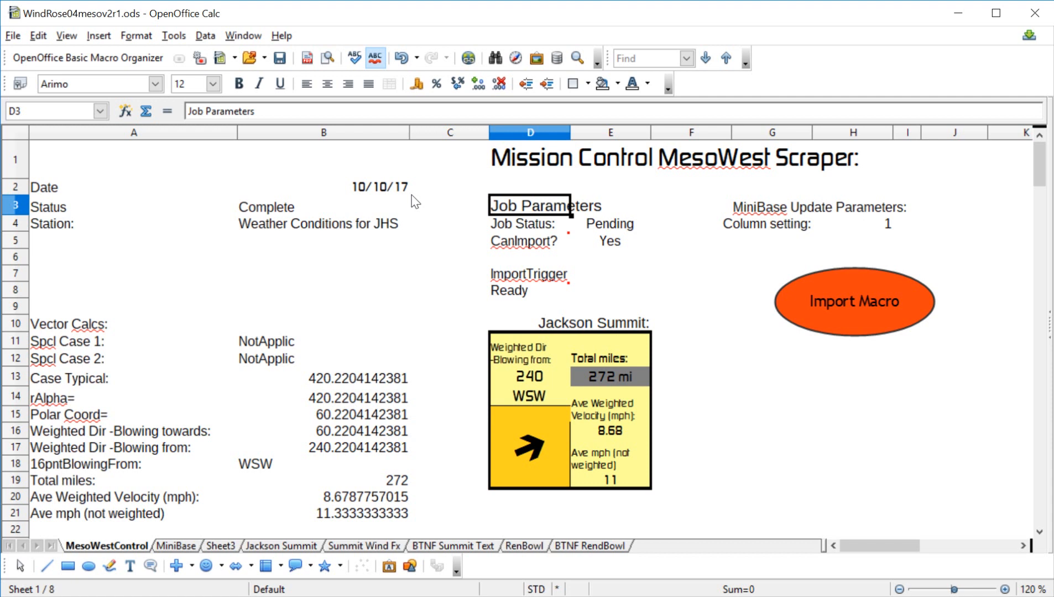
Bold the Job Parameters, ImportTrigger and MiniBase Update Parameters headings, then select columns A–C
click(531, 275)
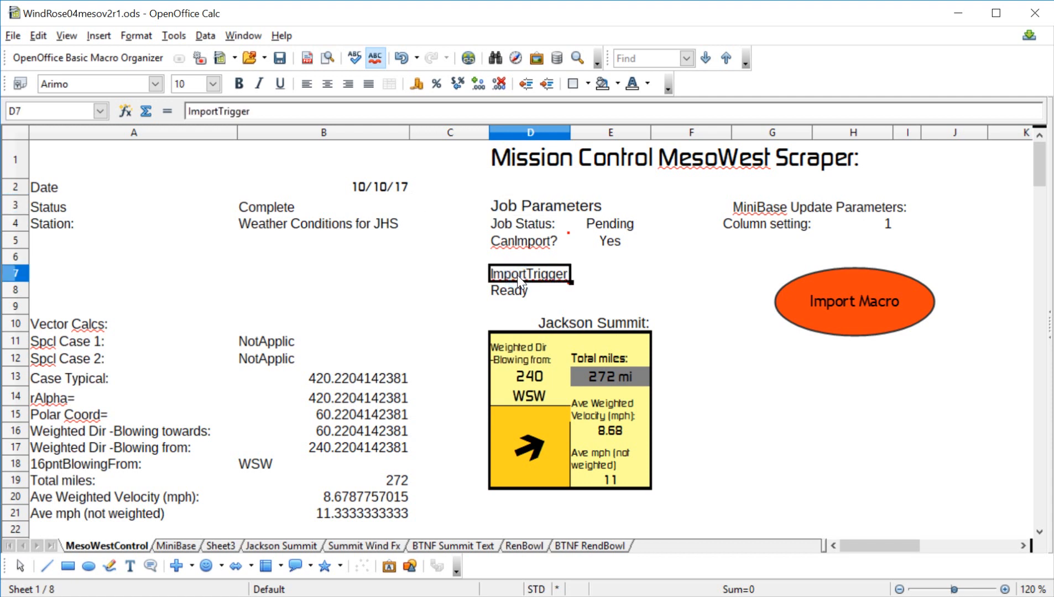
click(772, 207)
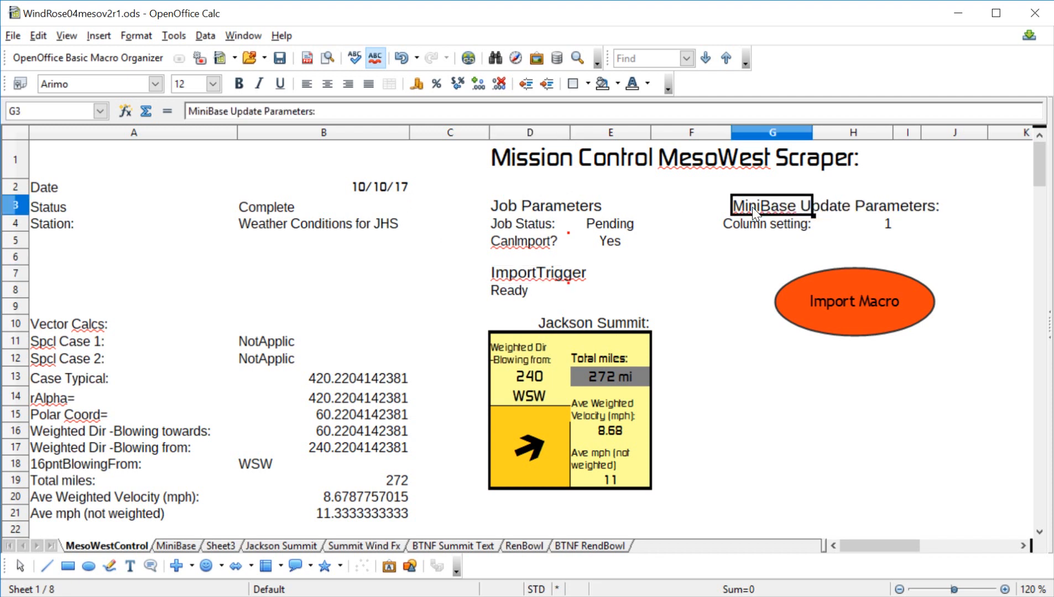
click(530, 204)
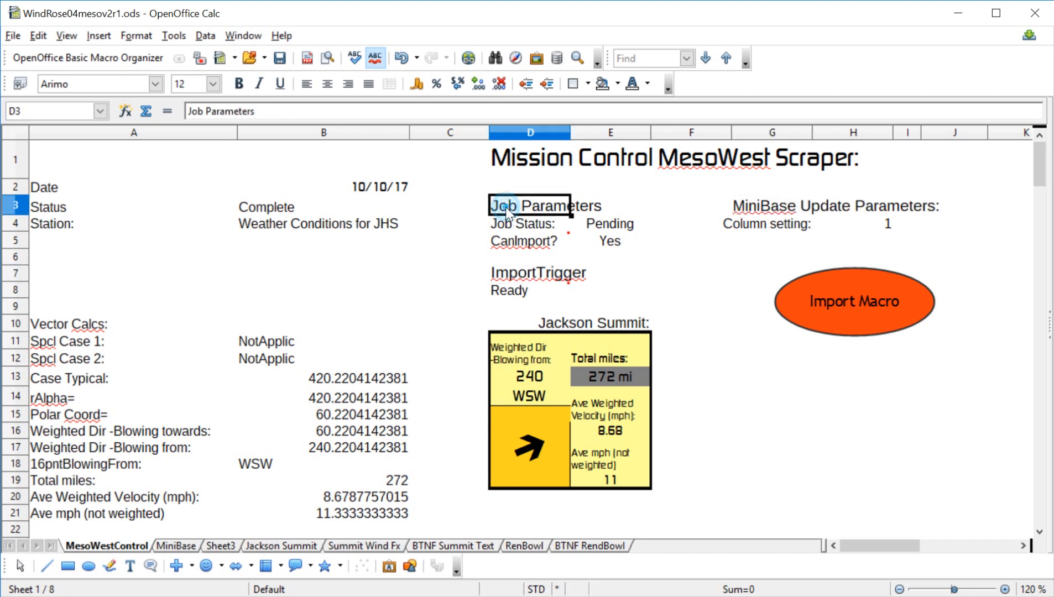
click(238, 83)
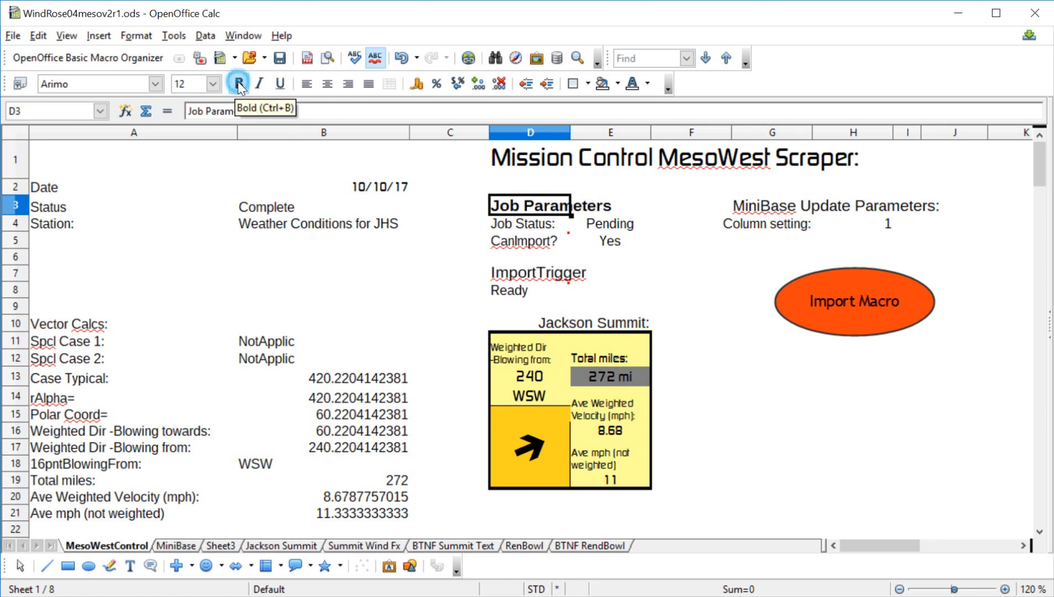
click(537, 272)
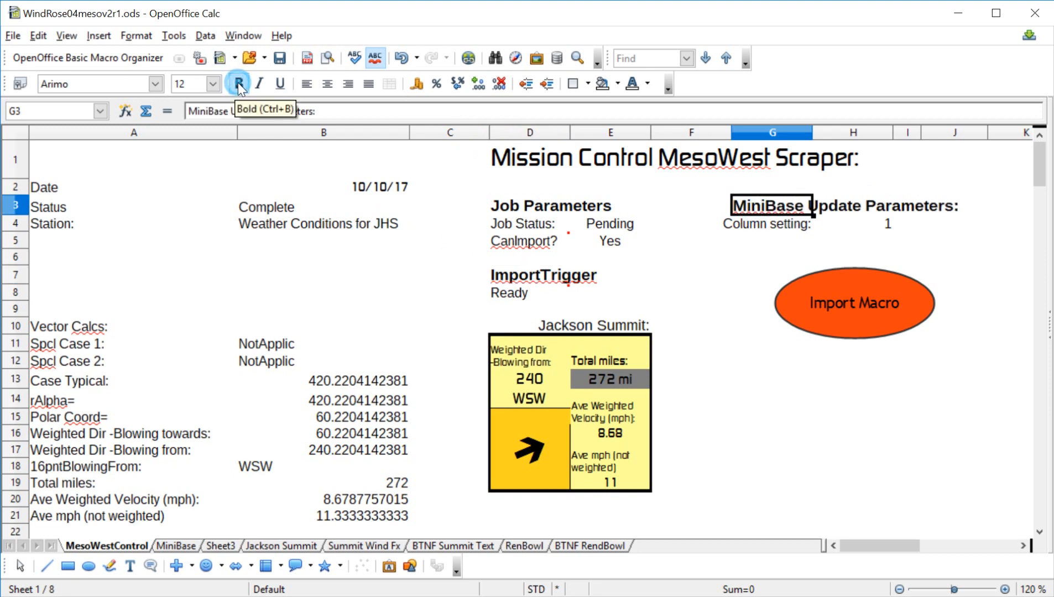
click(773, 433)
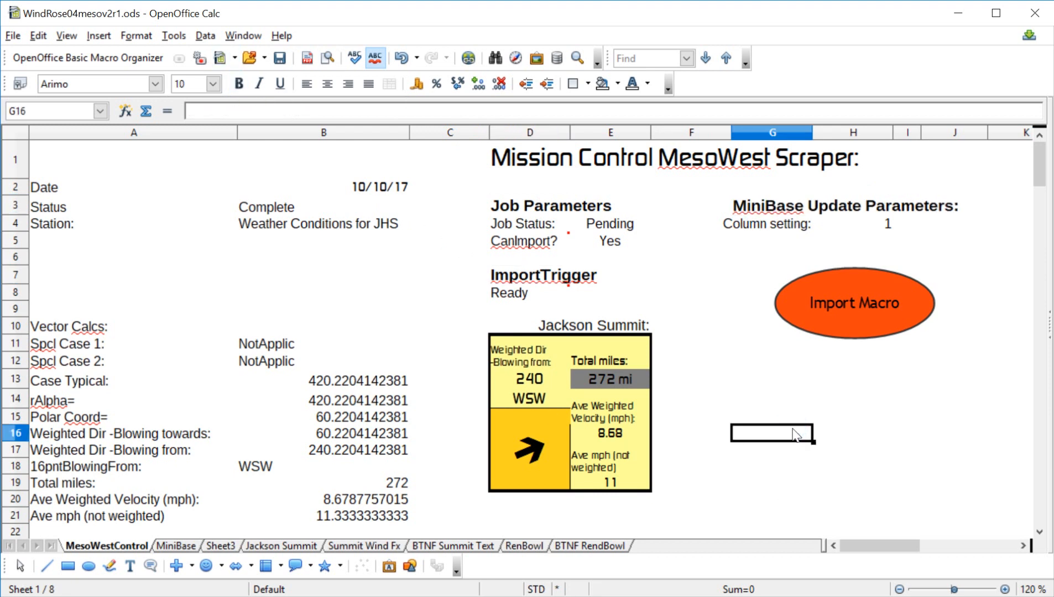
click(323, 131)
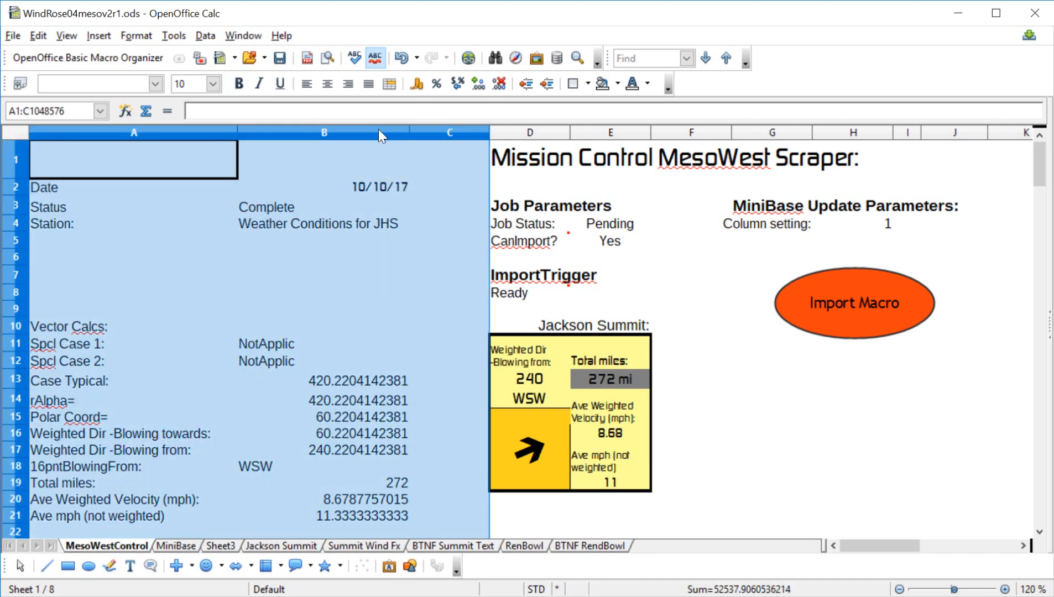
Hide the selected columns so Mission Control sits at the left edge
right_click(324, 132)
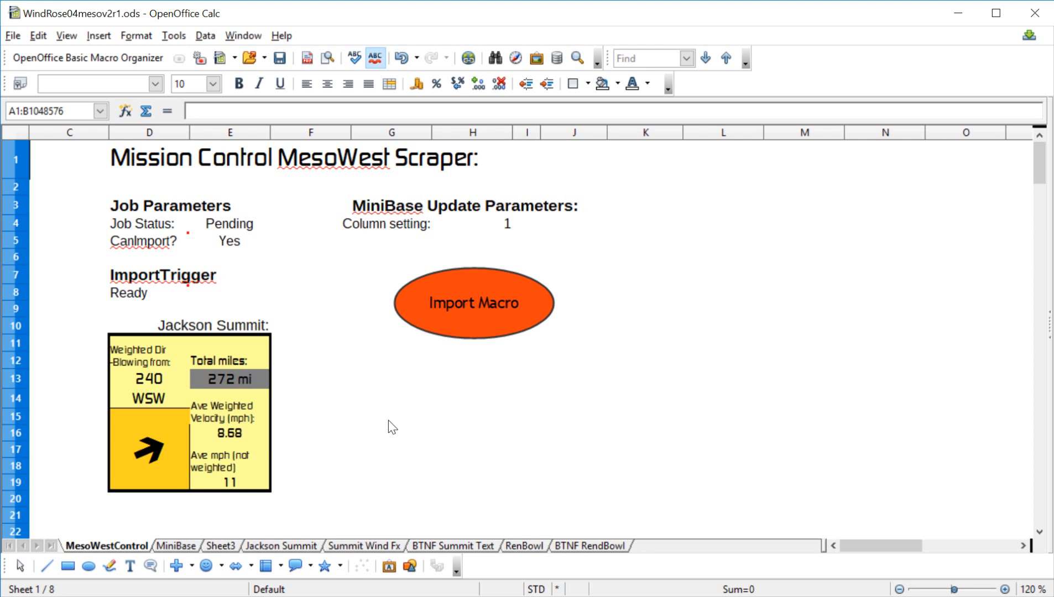
mouse_move(325, 491)
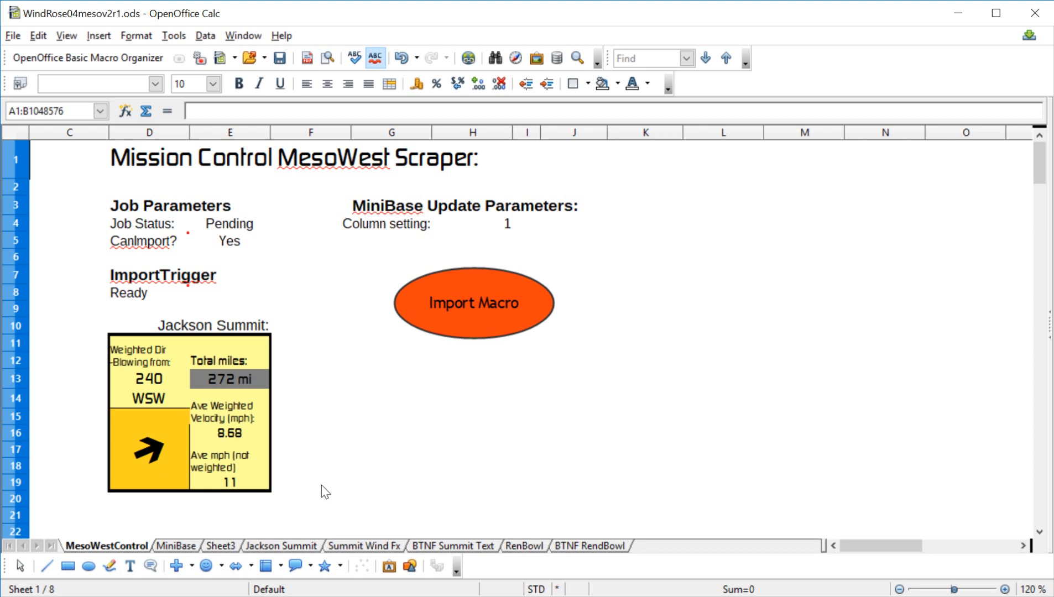
mouse_move(374, 280)
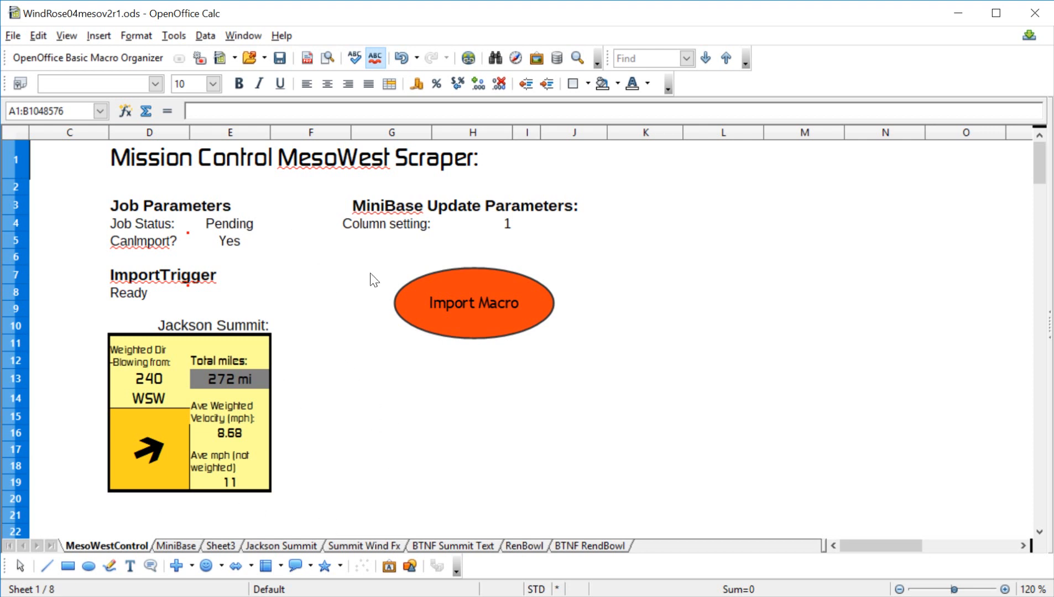
mouse_move(588, 405)
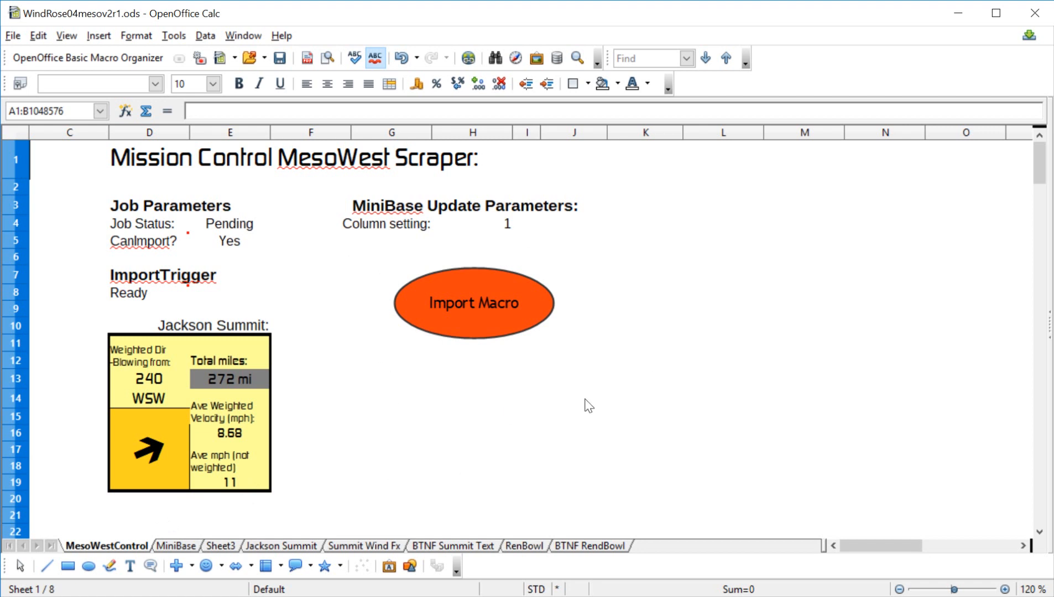
mouse_move(475, 410)
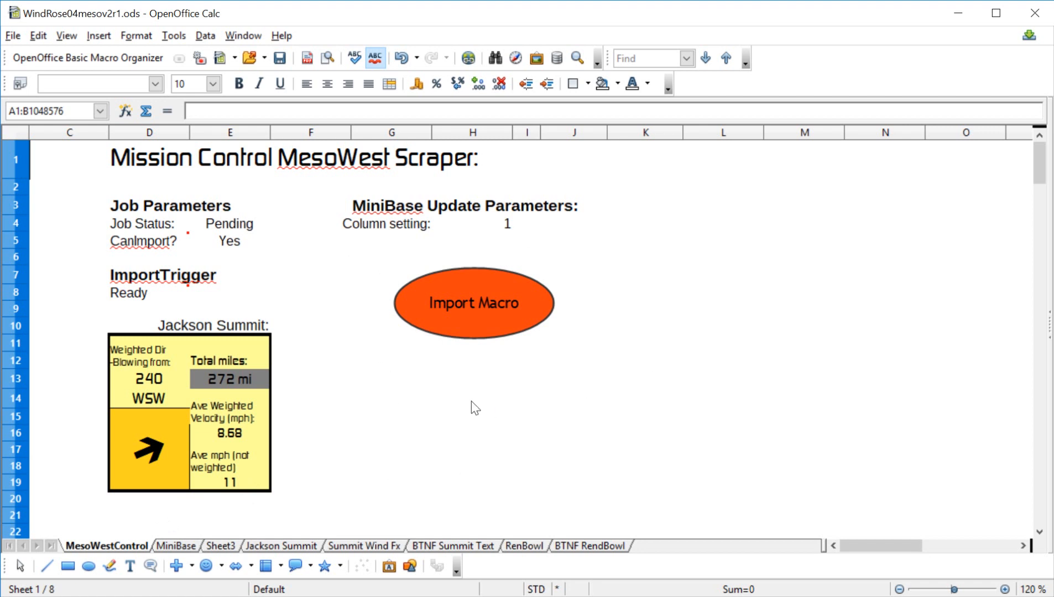
mouse_move(399, 402)
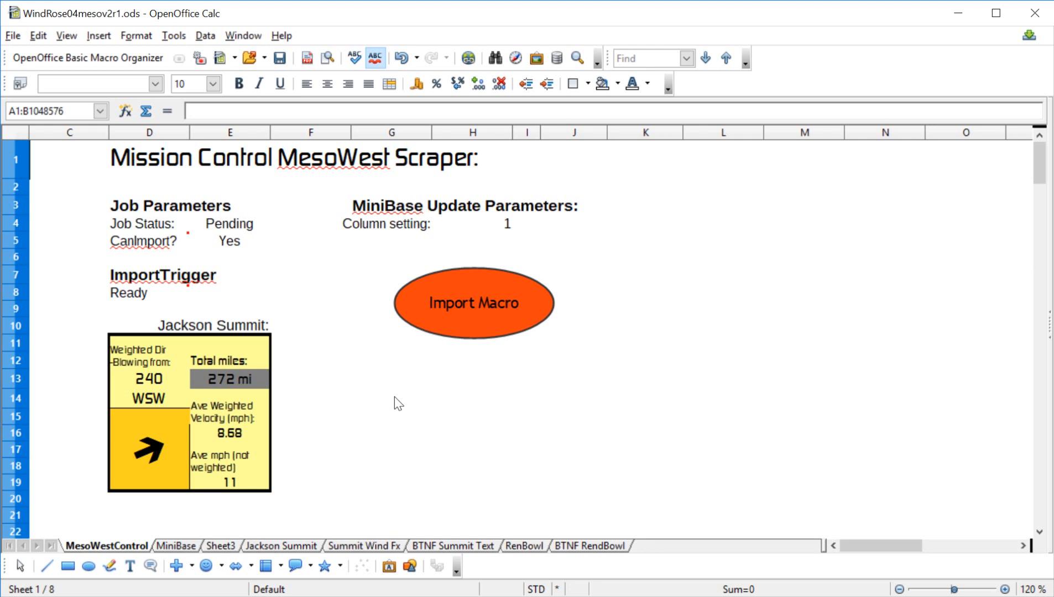
mouse_move(350, 333)
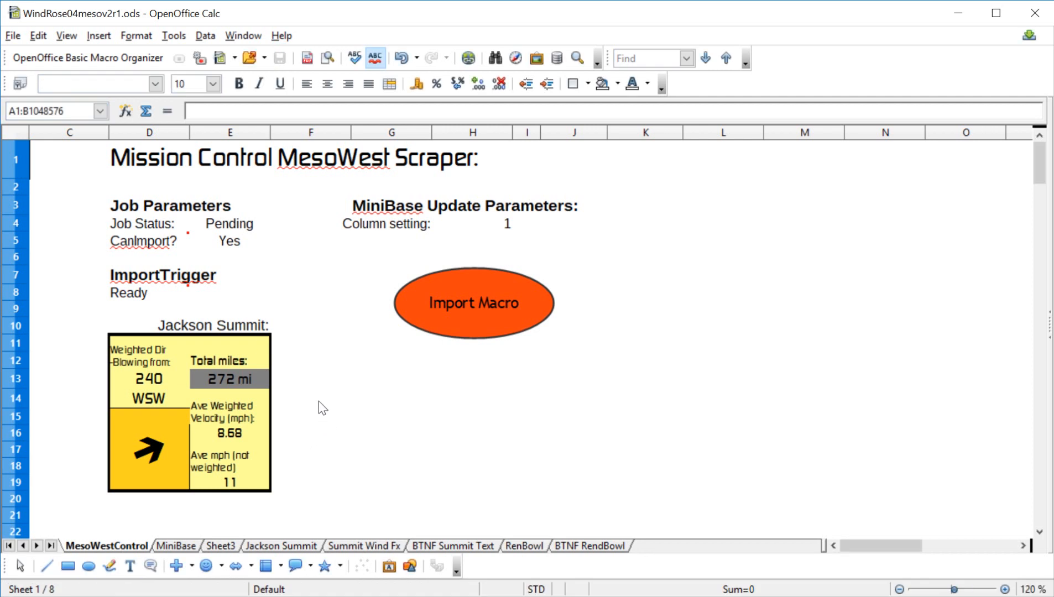
mouse_move(320, 339)
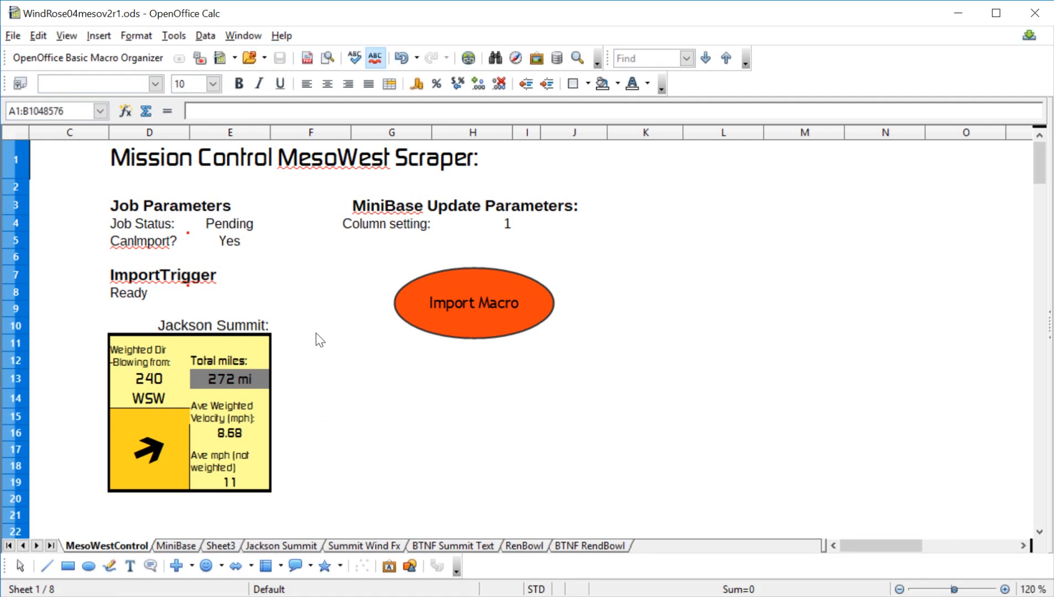
mouse_move(401, 356)
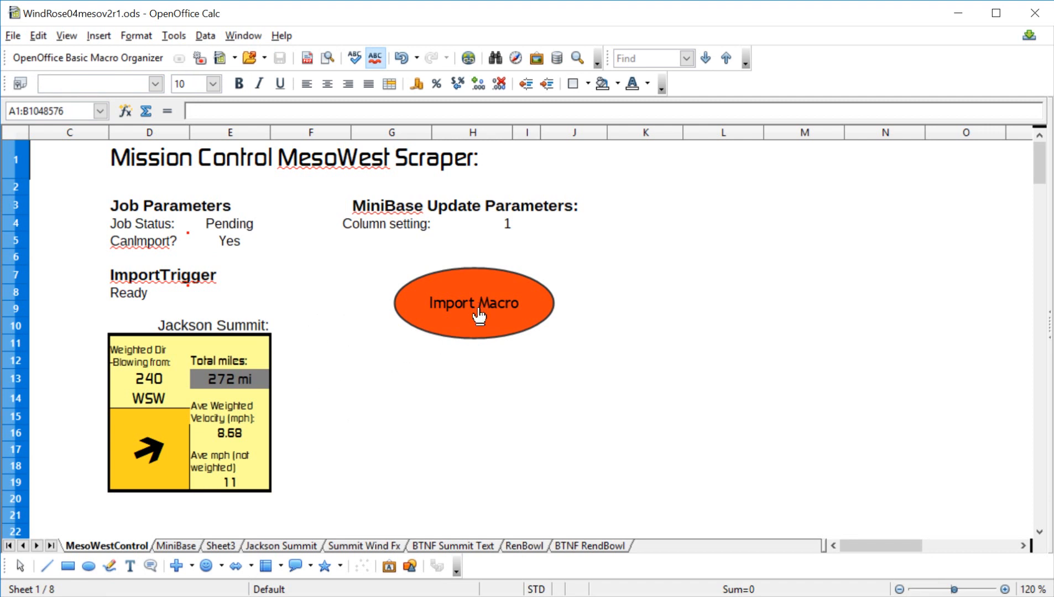
mouse_move(446, 415)
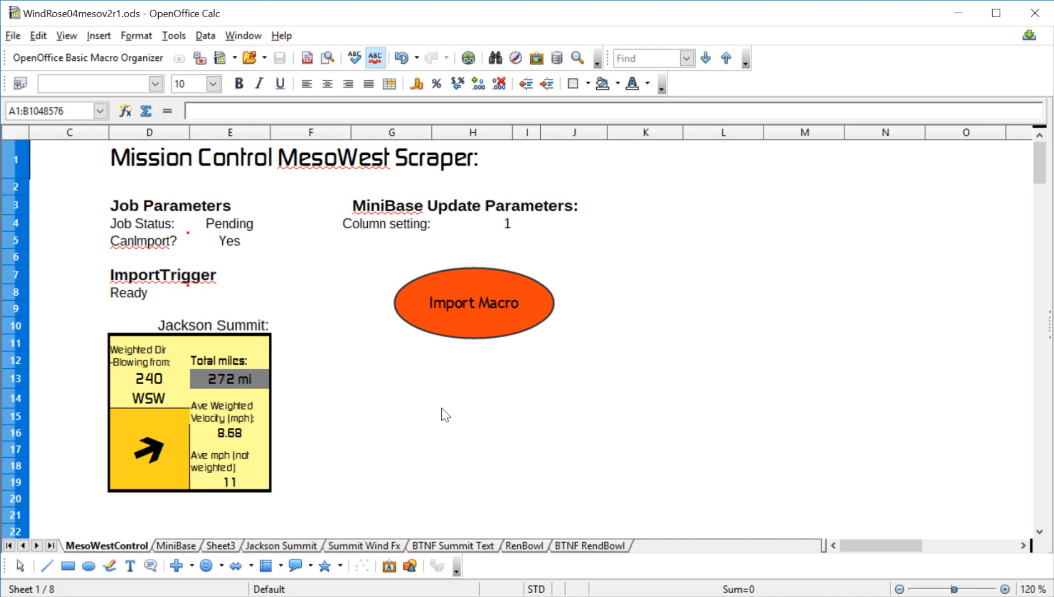
mouse_move(345, 388)
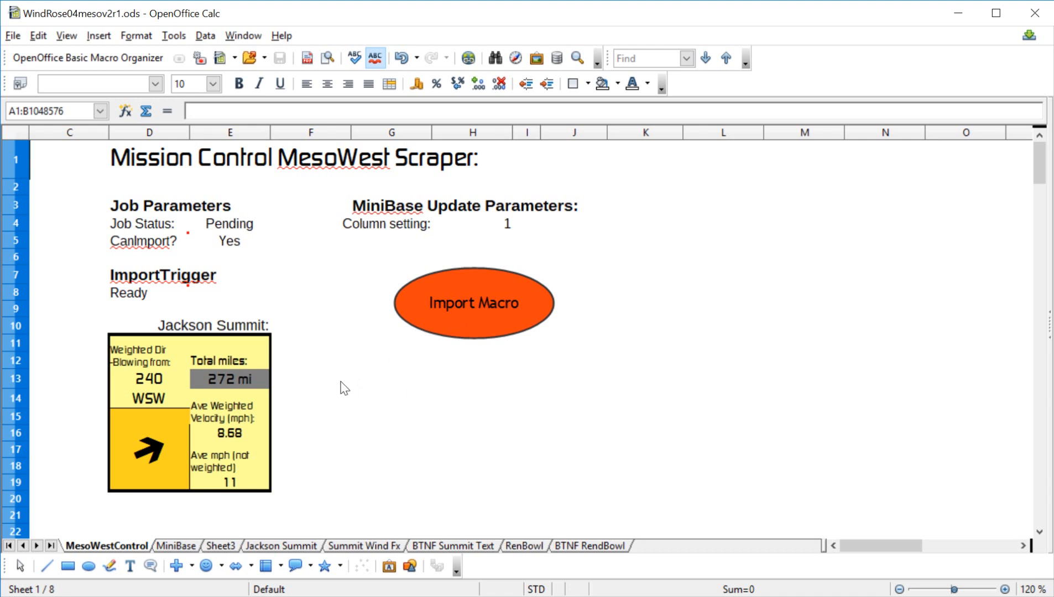
mouse_move(640, 320)
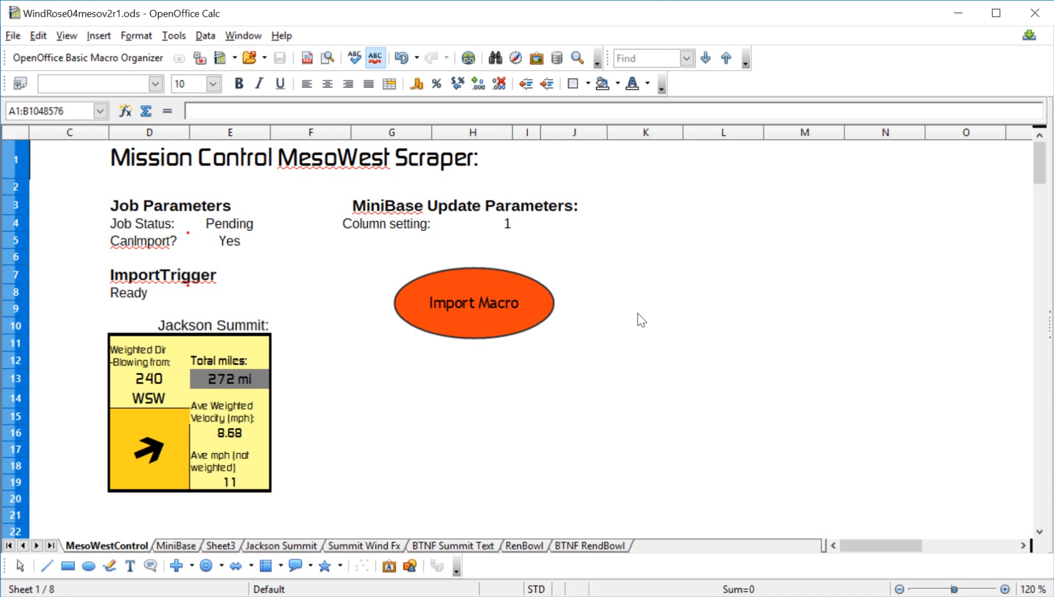
mouse_move(385, 415)
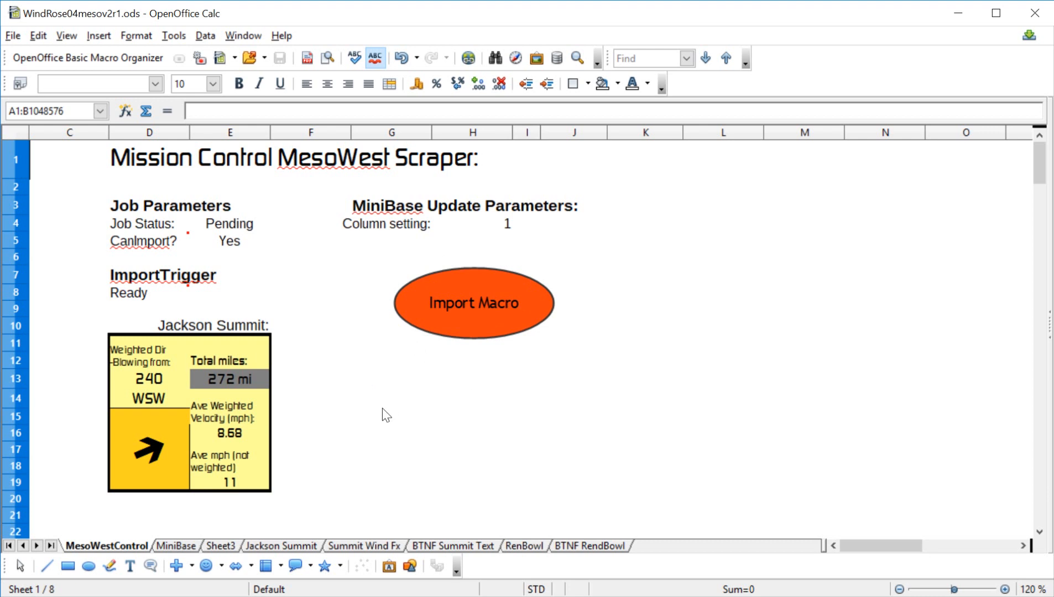
mouse_move(488, 275)
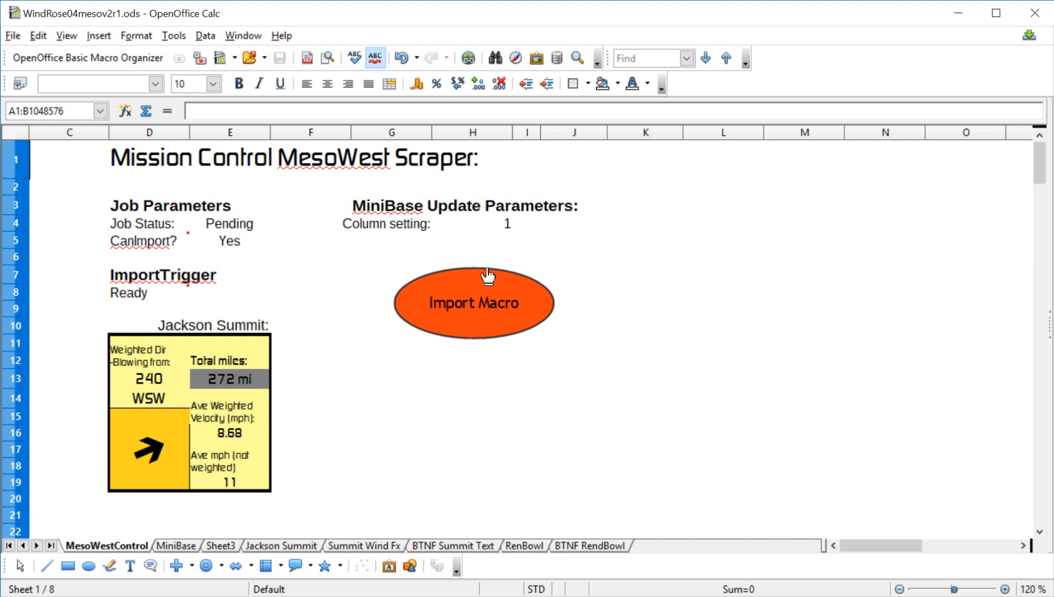
mouse_move(208, 362)
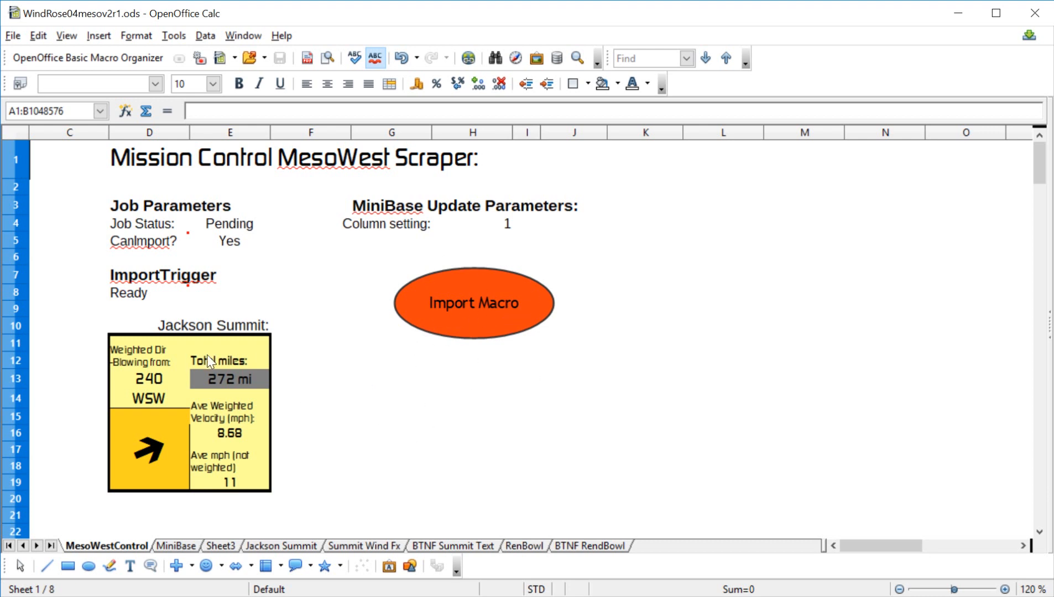
mouse_move(366, 416)
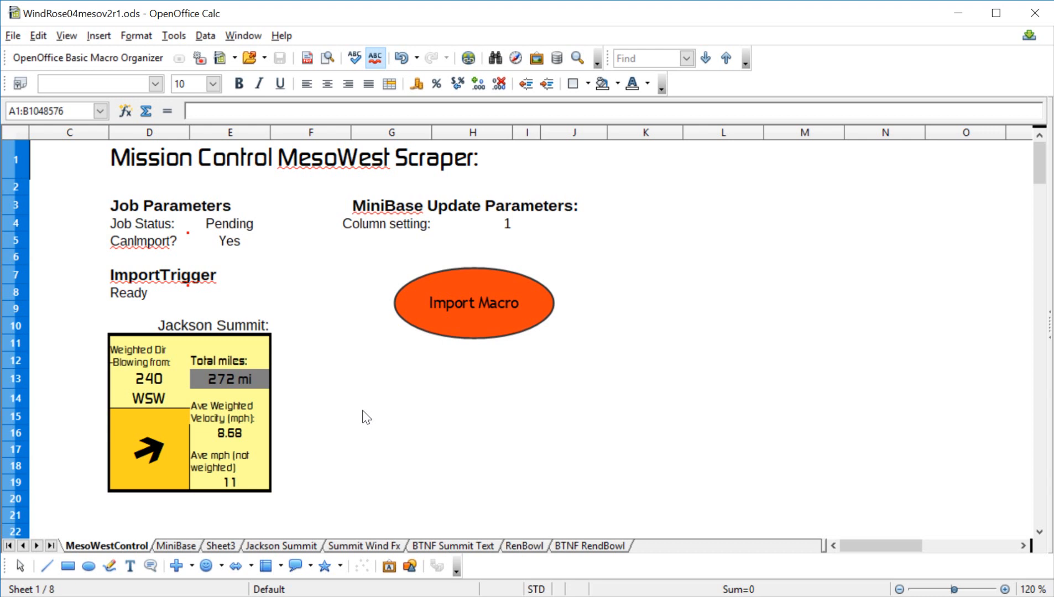
mouse_move(366, 416)
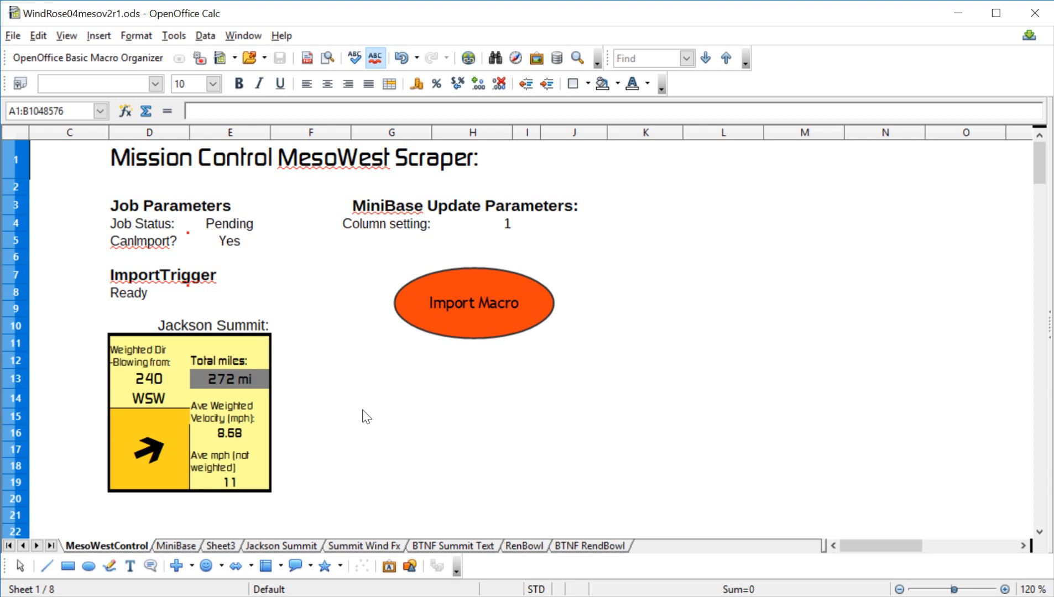
mouse_move(486, 412)
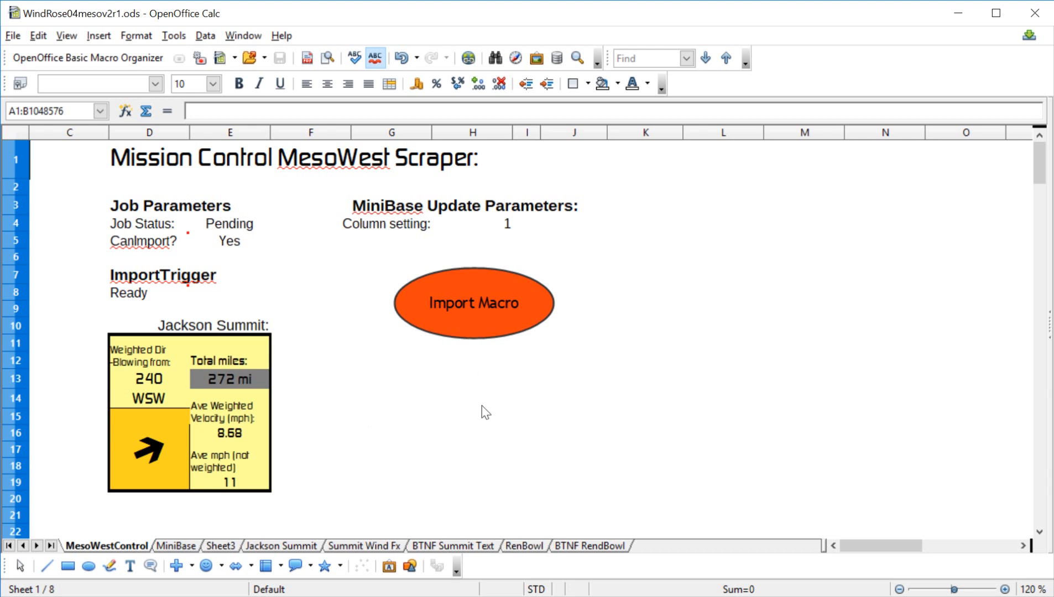
mouse_move(494, 335)
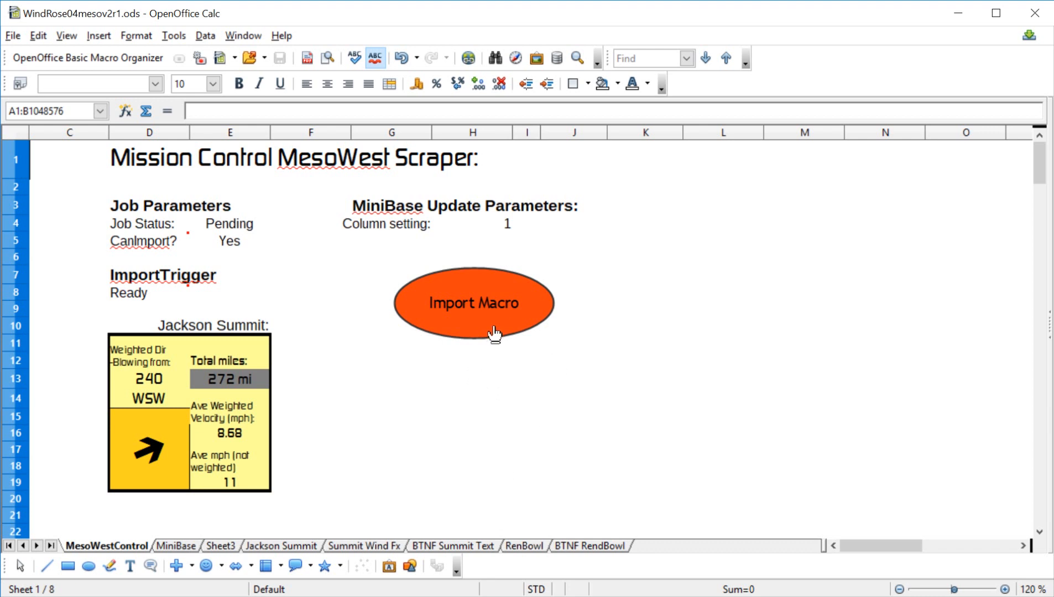
mouse_move(320, 365)
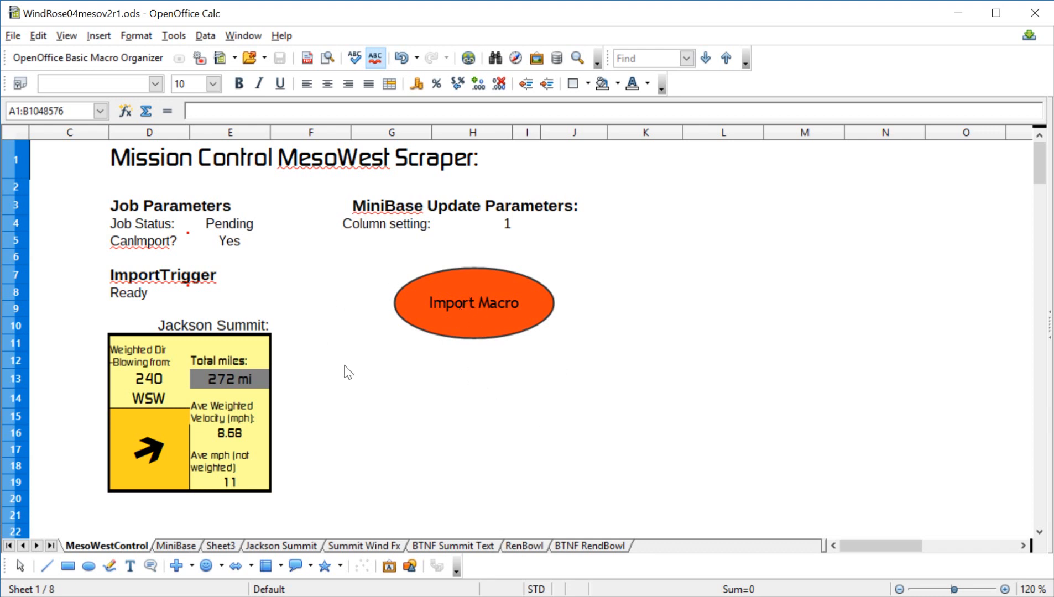
mouse_move(540, 416)
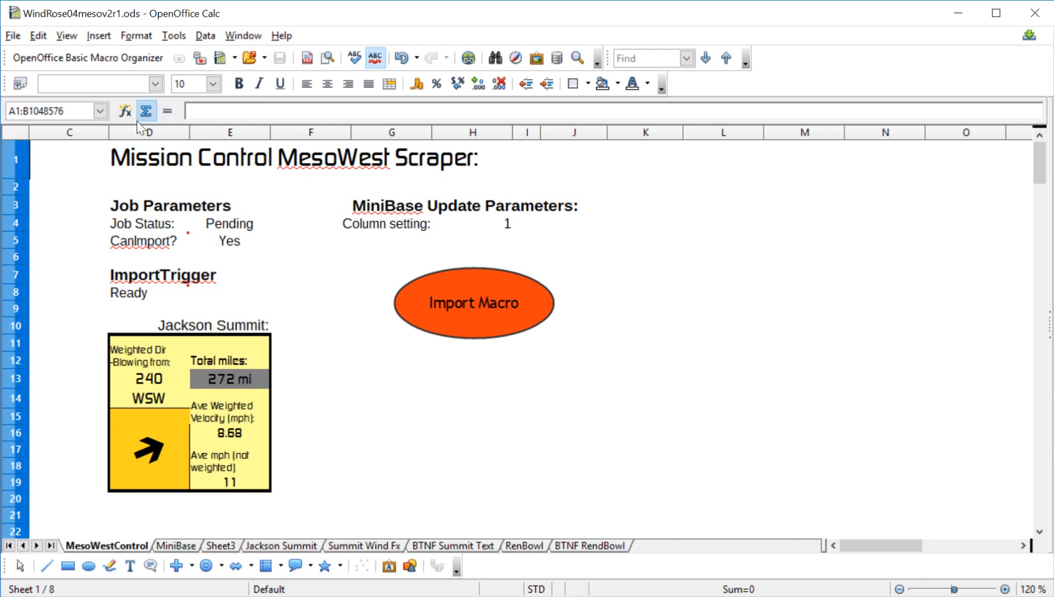
Unhide columns A and B via Show on column C's header
click(70, 131)
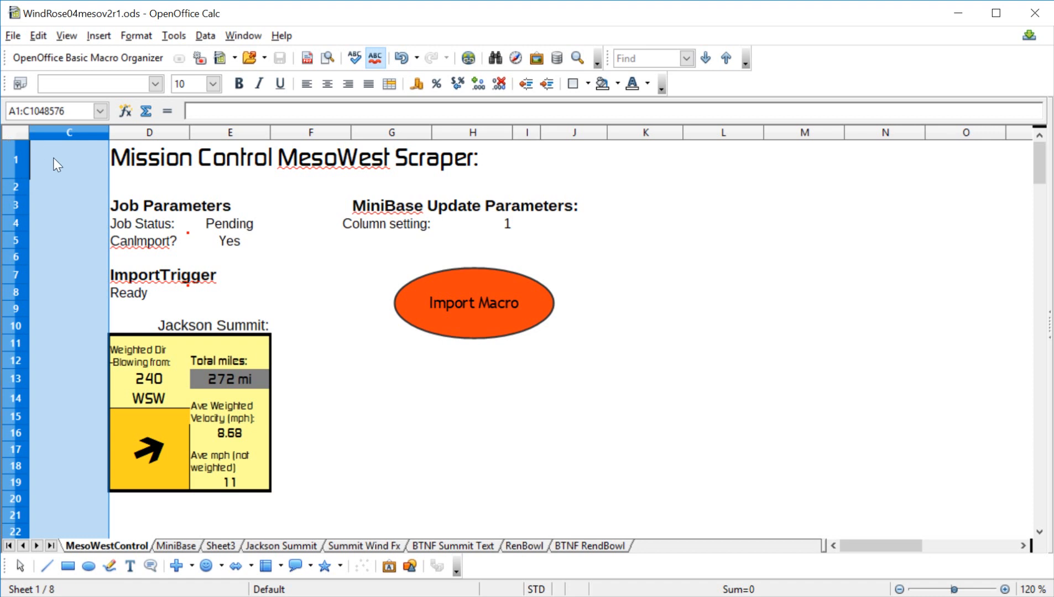
right_click(57, 164)
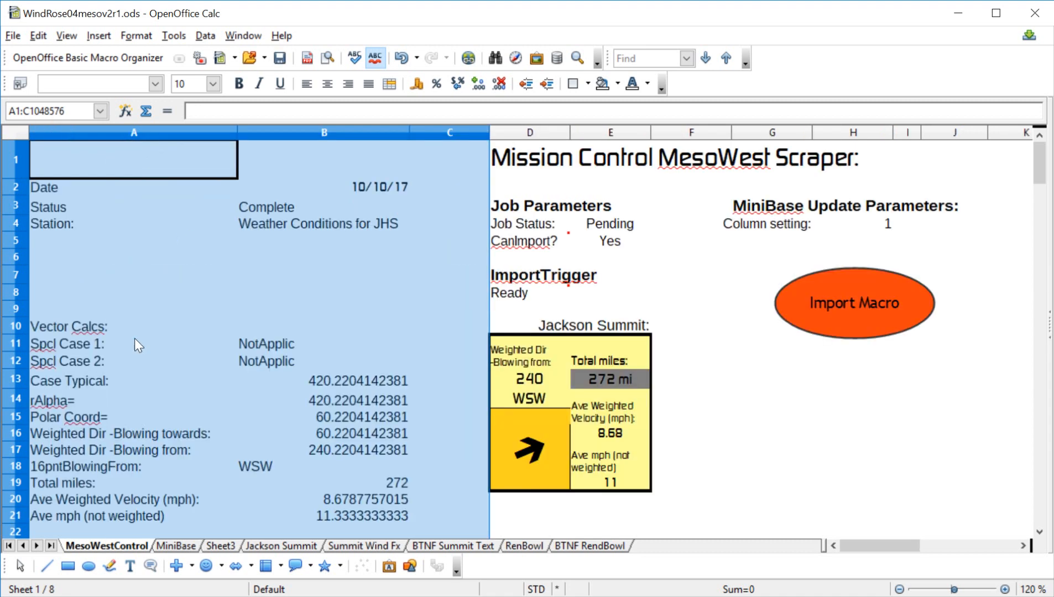
mouse_move(760, 468)
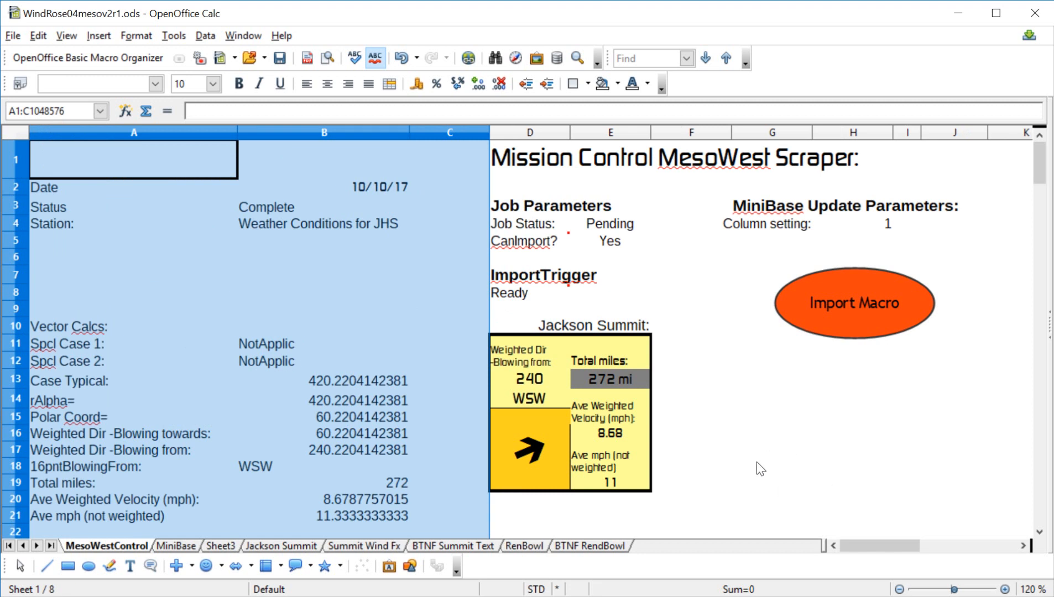